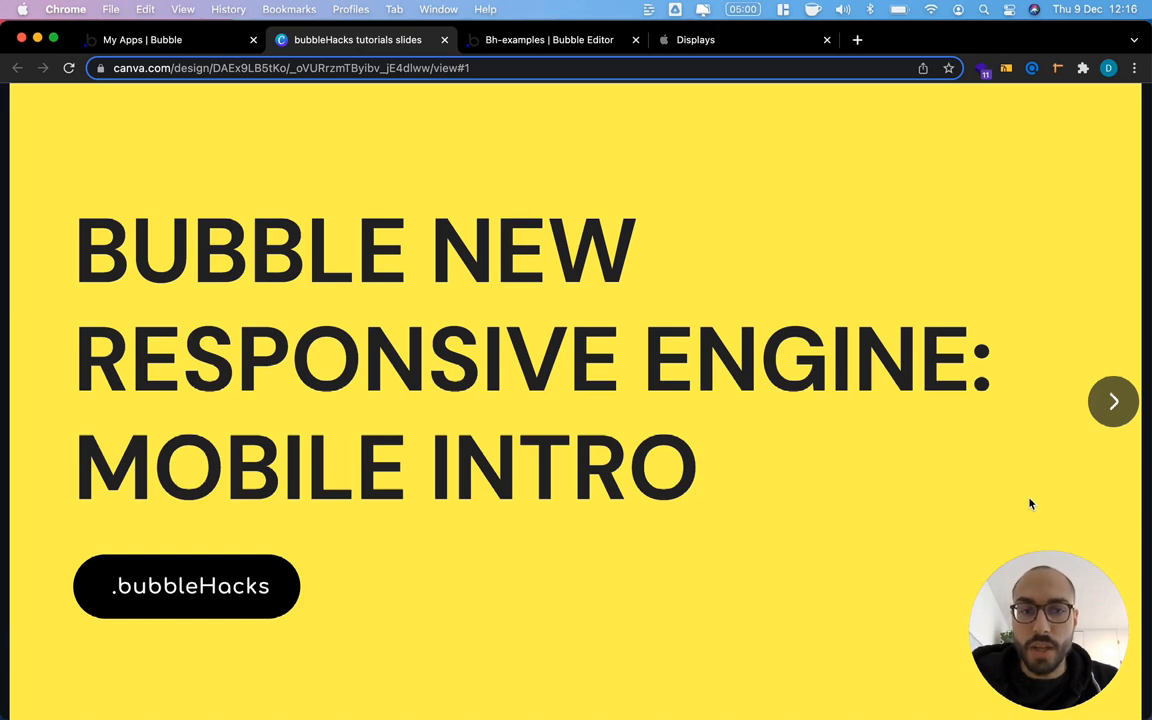
# Step: Advance the Canva deck from the title slide through Full-height page to Scrolling page
pyautogui.click(1113, 401)
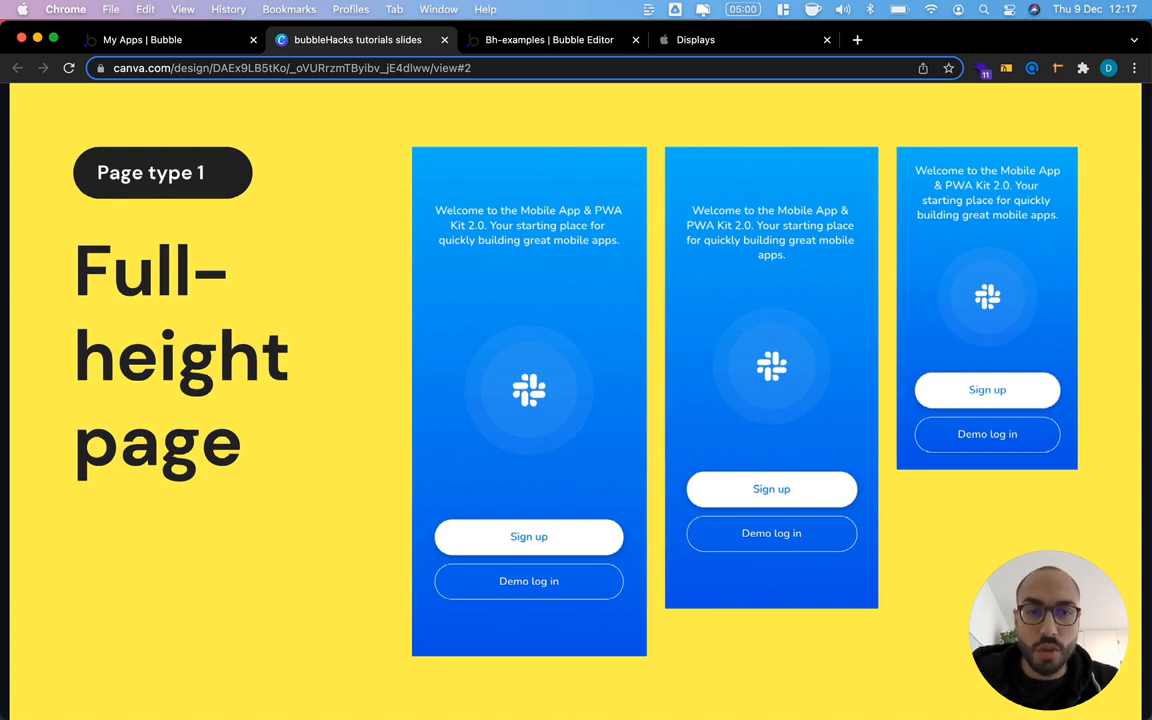
pyautogui.moveTo(757, 501)
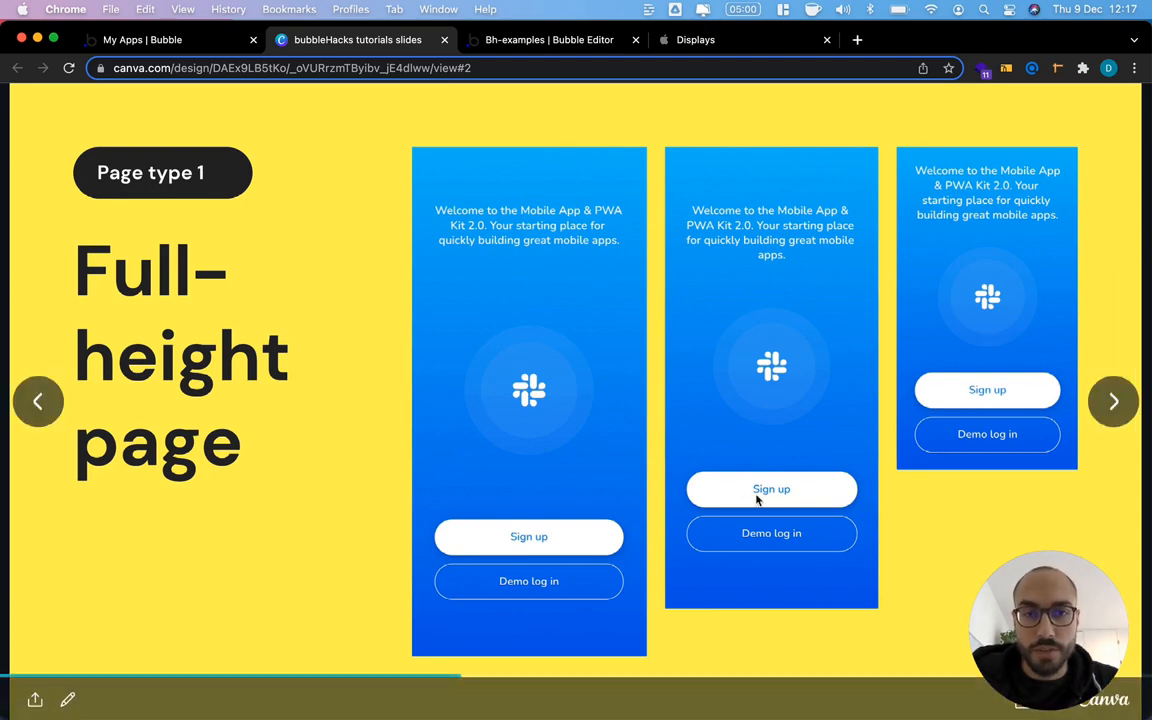
pyautogui.moveTo(1128, 472)
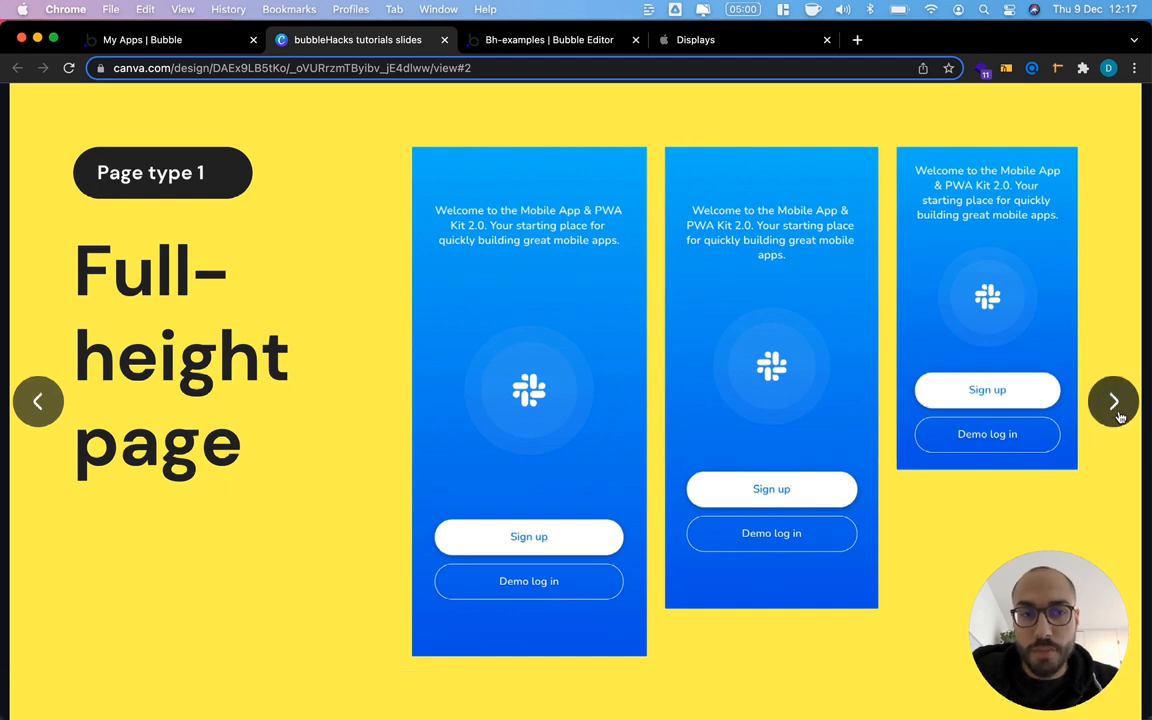
pyautogui.click(1113, 401)
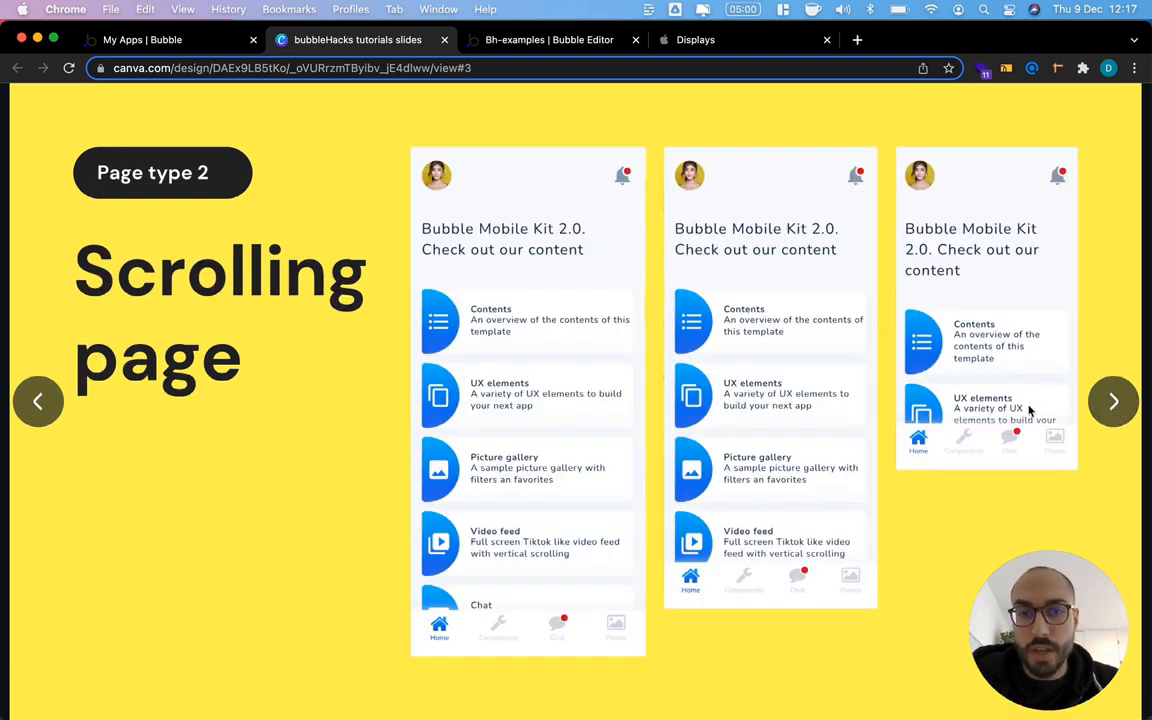
pyautogui.moveTo(533, 275)
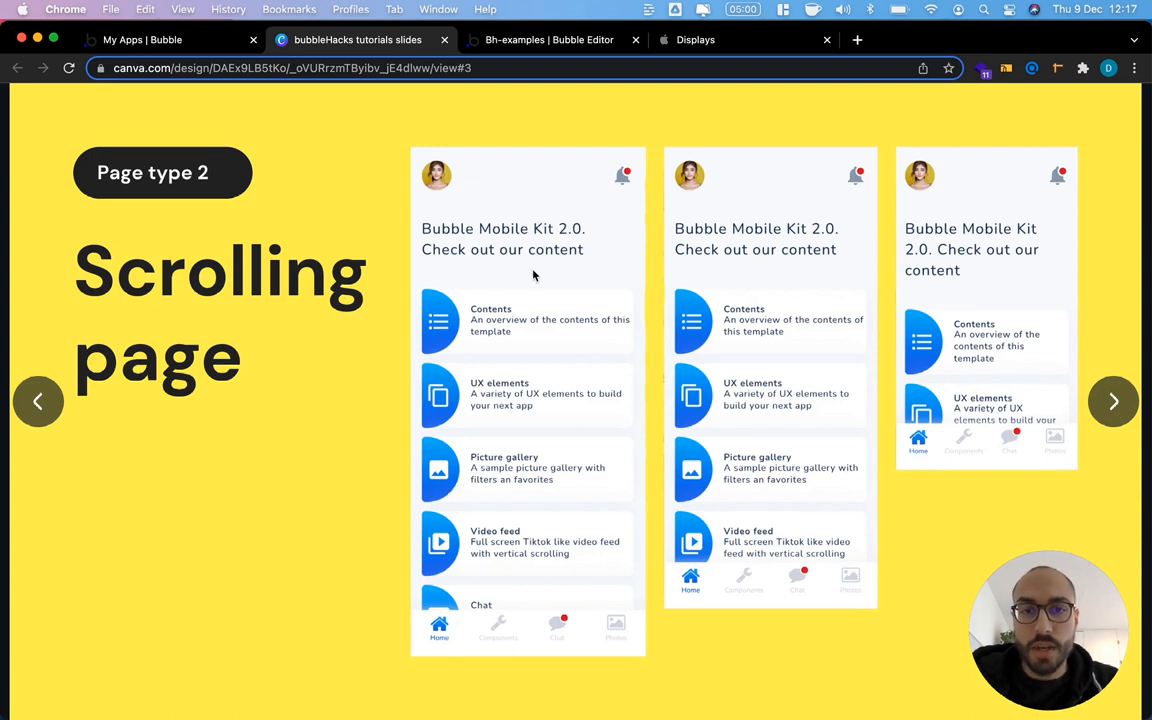
pyautogui.moveTo(533, 347)
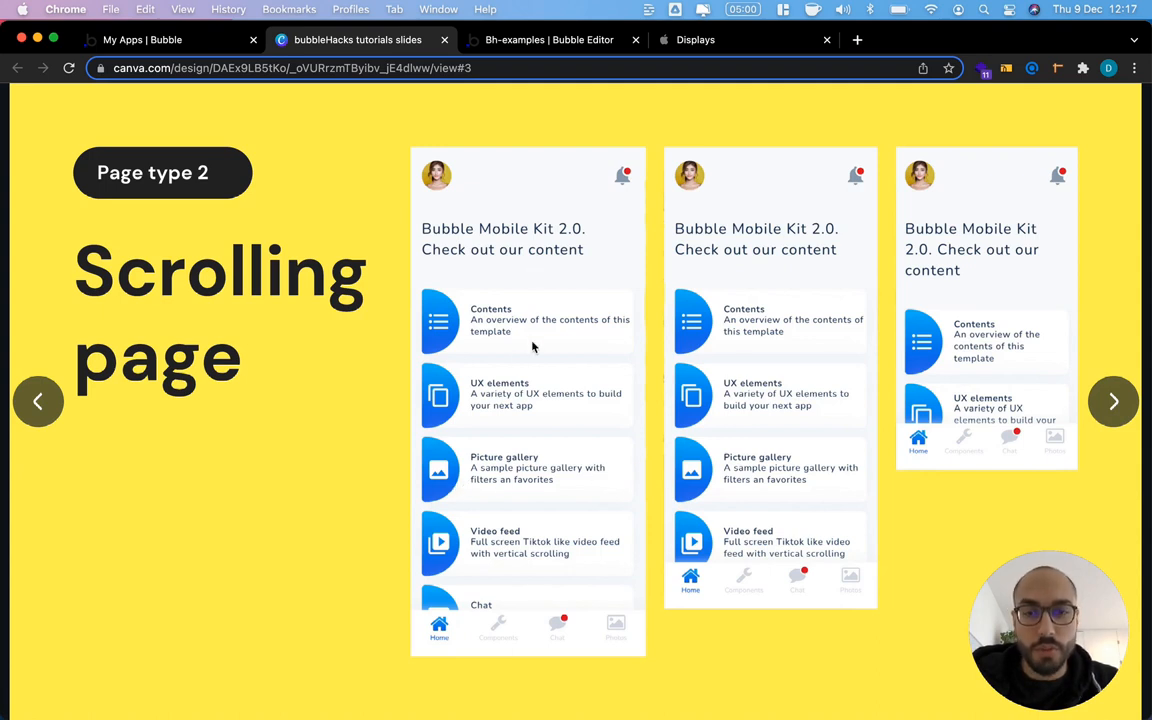
pyautogui.moveTo(545, 327)
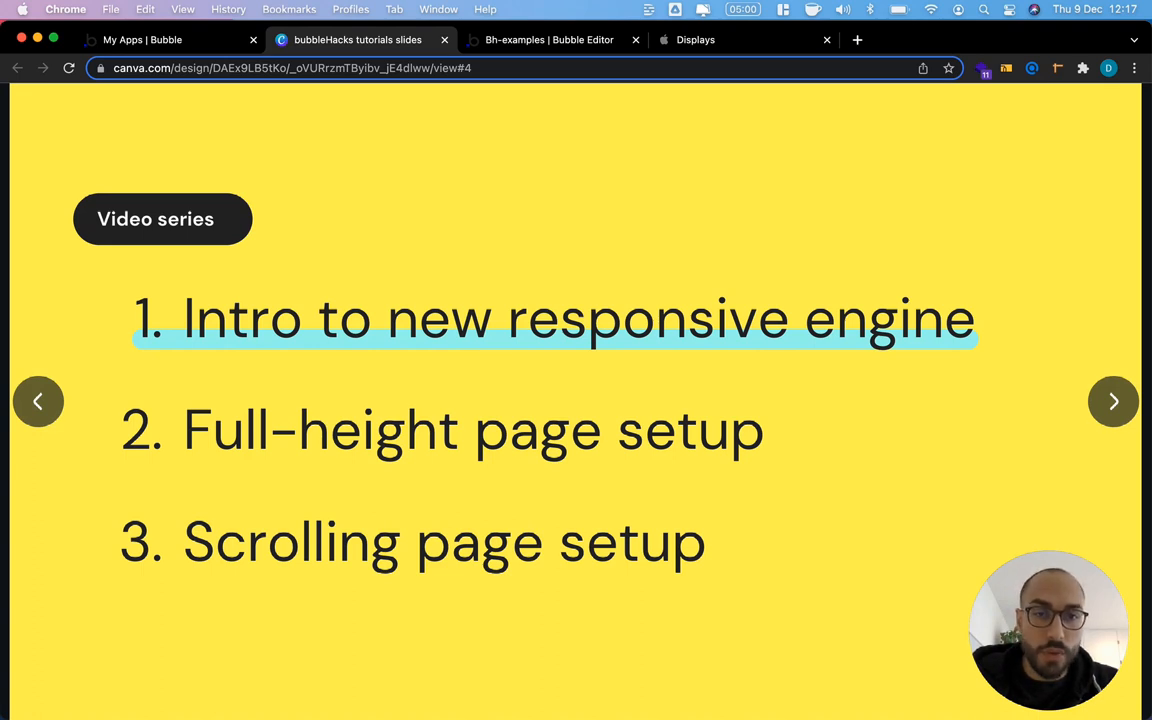
pyautogui.moveTo(1020, 406)
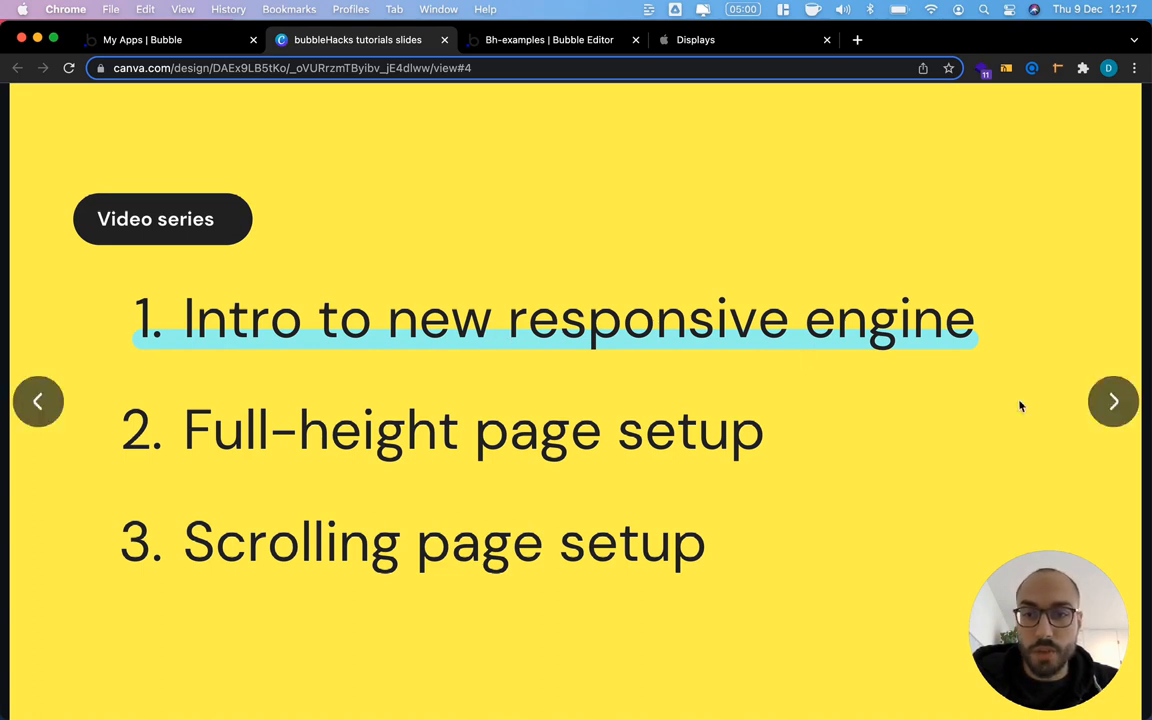
pyautogui.moveTo(687, 448)
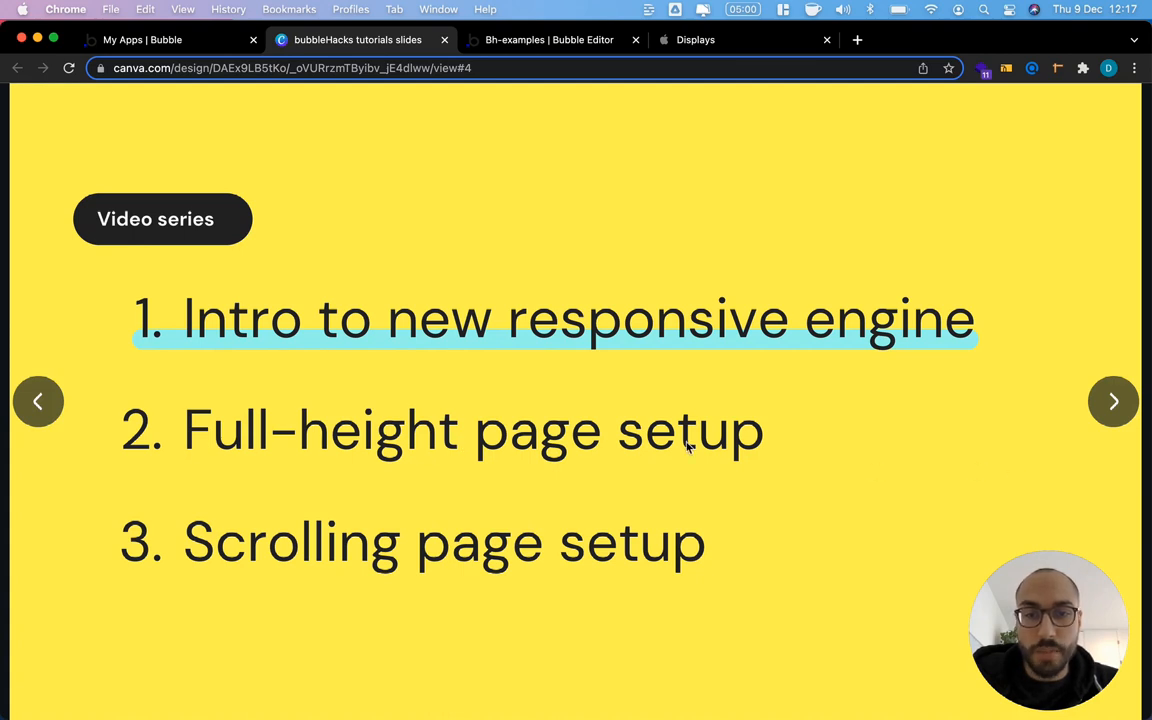
pyautogui.moveTo(136, 596)
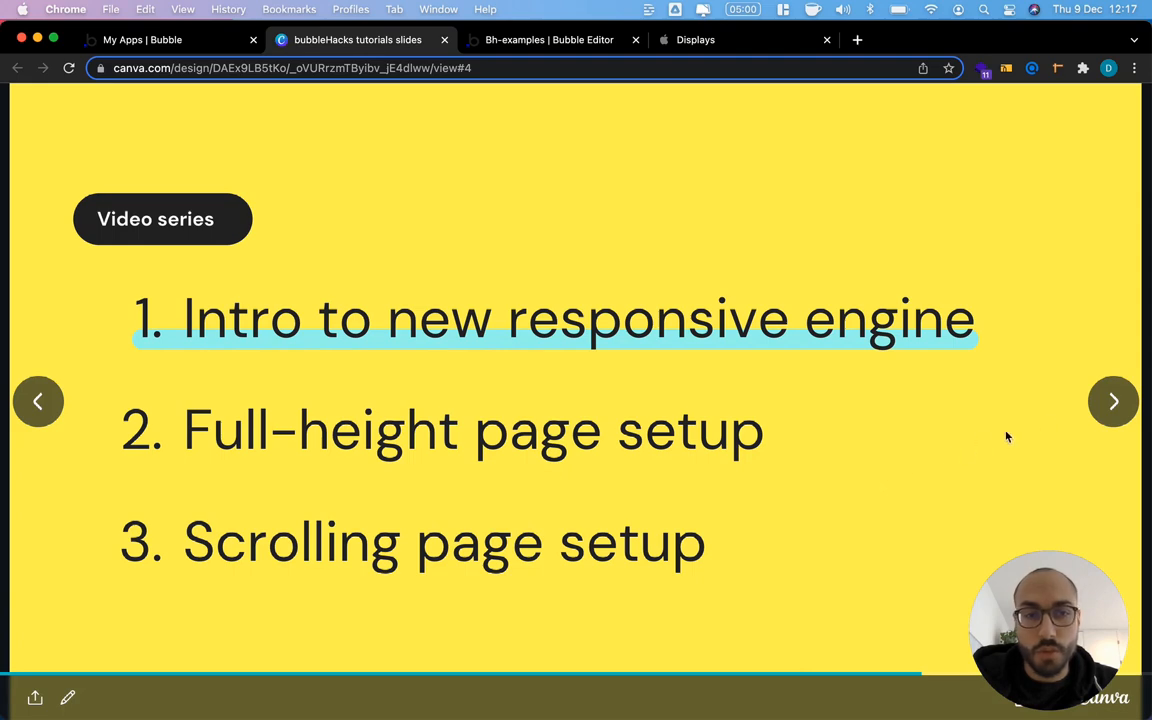
# Step: Advance to the fifth slide, 'New responsive engine', covering Flexbox and responsiveness
pyautogui.click(1113, 401)
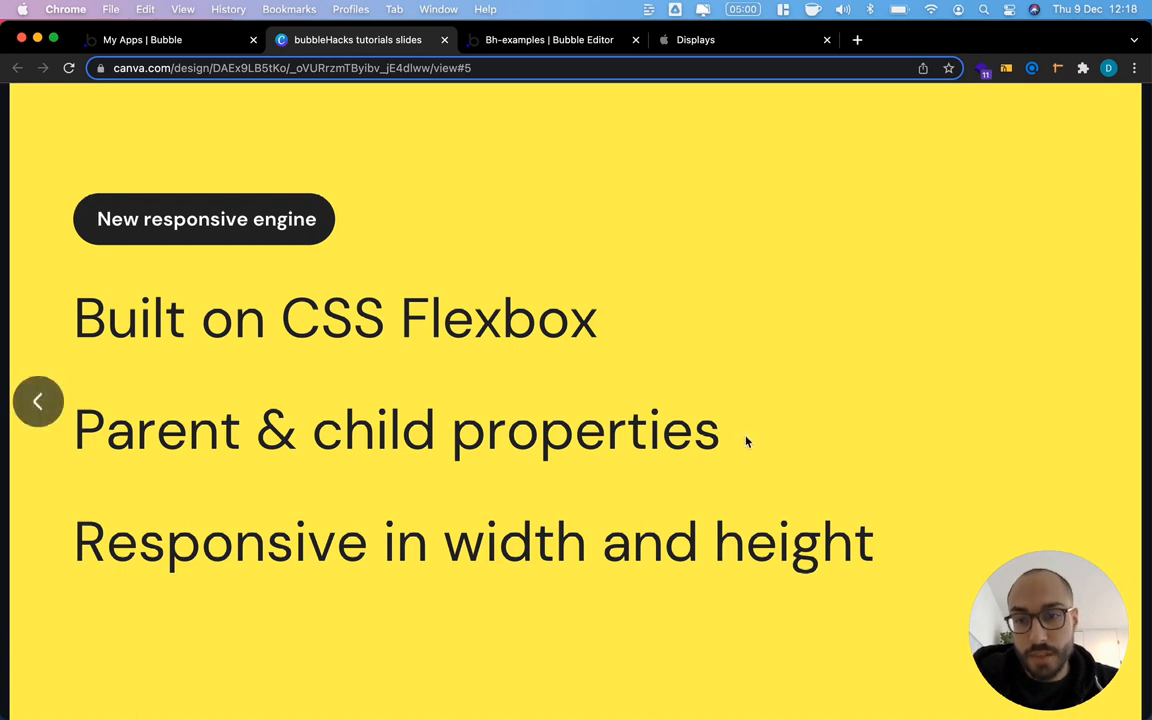
pyautogui.moveTo(785, 563)
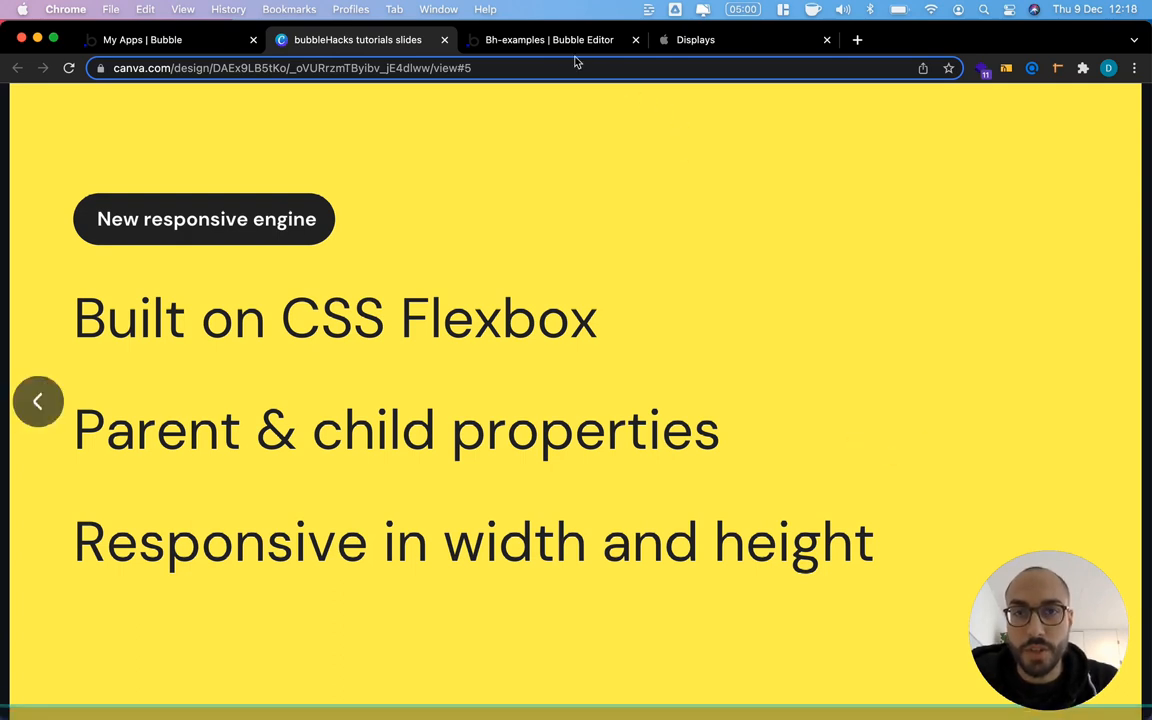
# Step: Switch Bubble Editor to page bh9 and launch Upgrade responsive [beta] from its Responsive tab
pyautogui.click(549, 39)
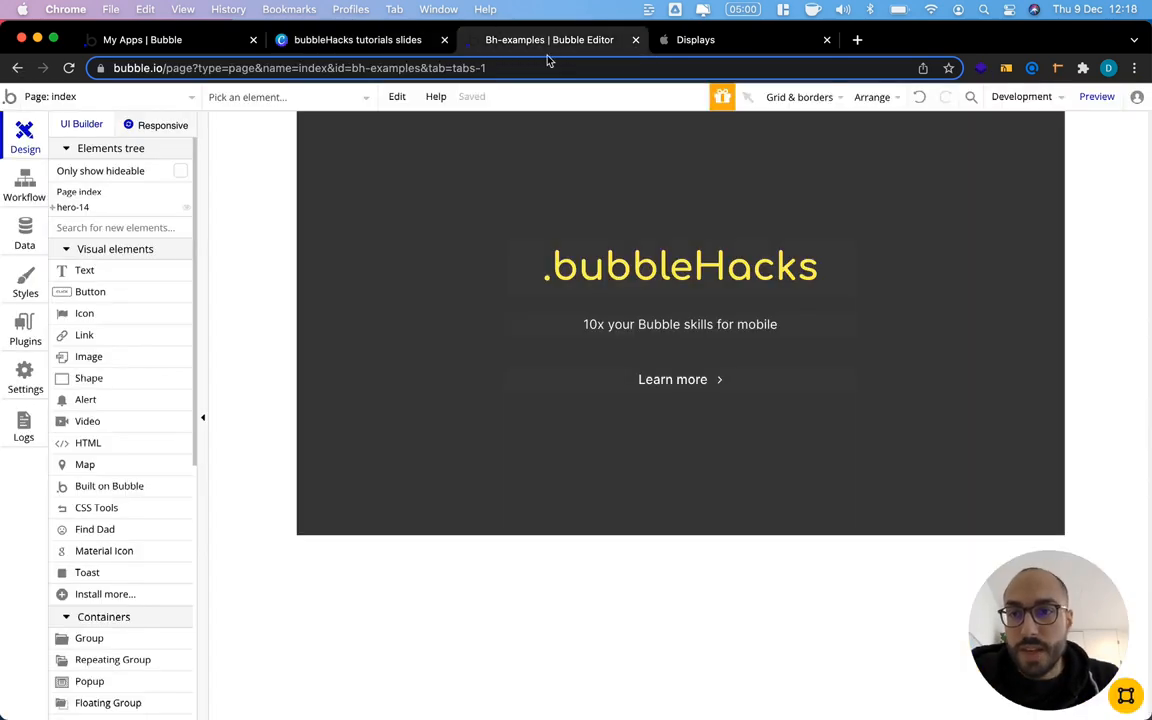
pyautogui.click(100, 96)
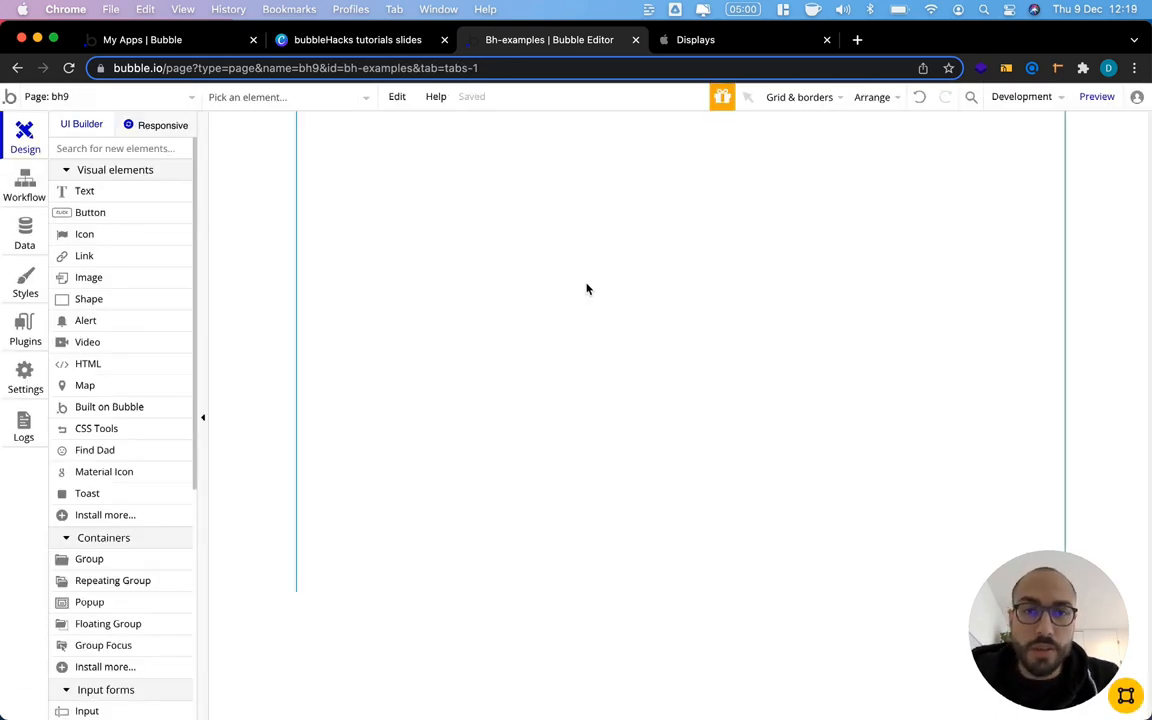
pyautogui.click(162, 125)
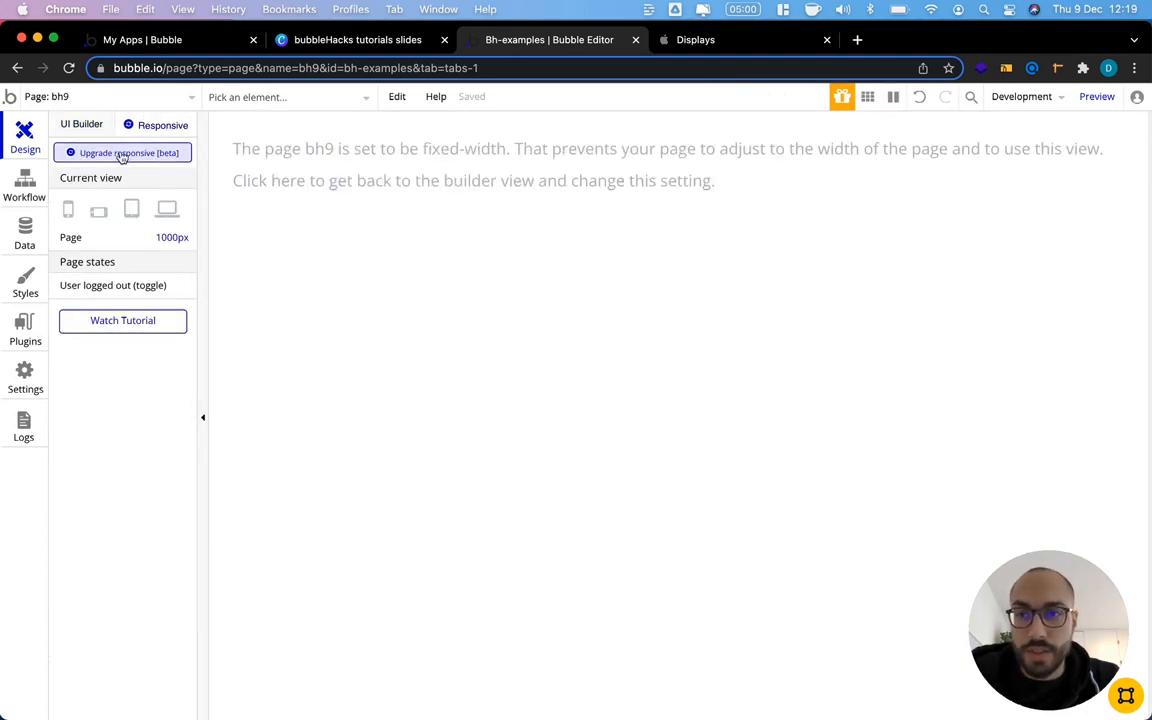
pyautogui.click(123, 152)
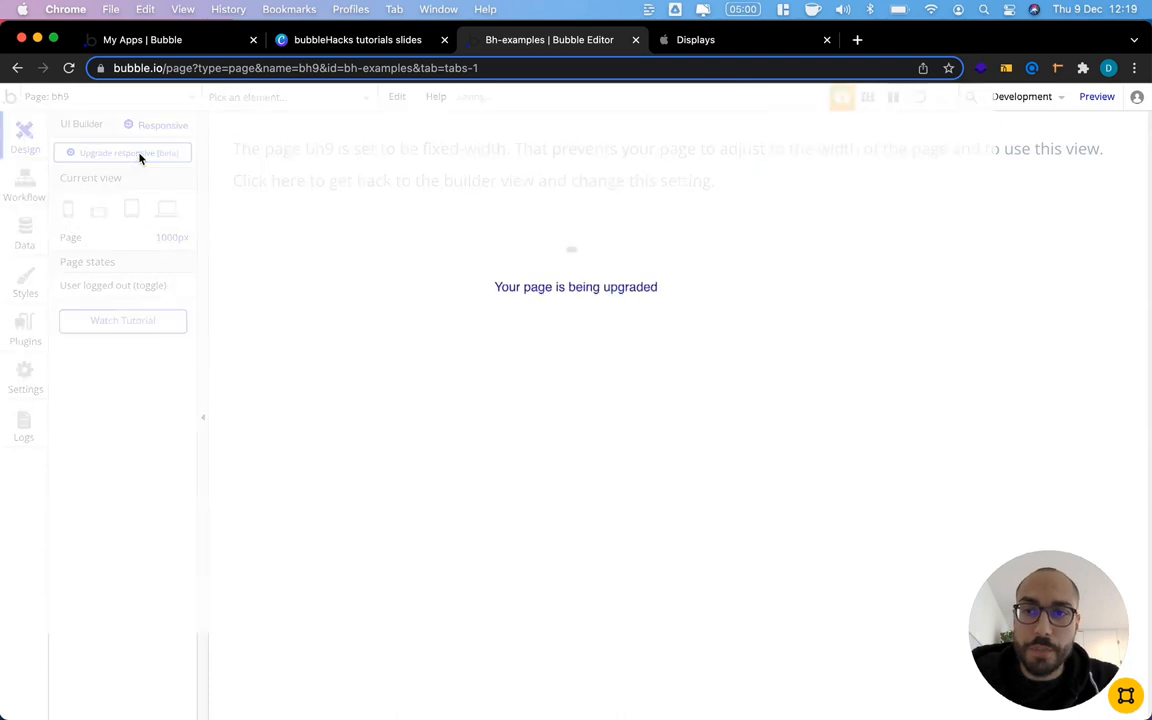
pyautogui.click(123, 152)
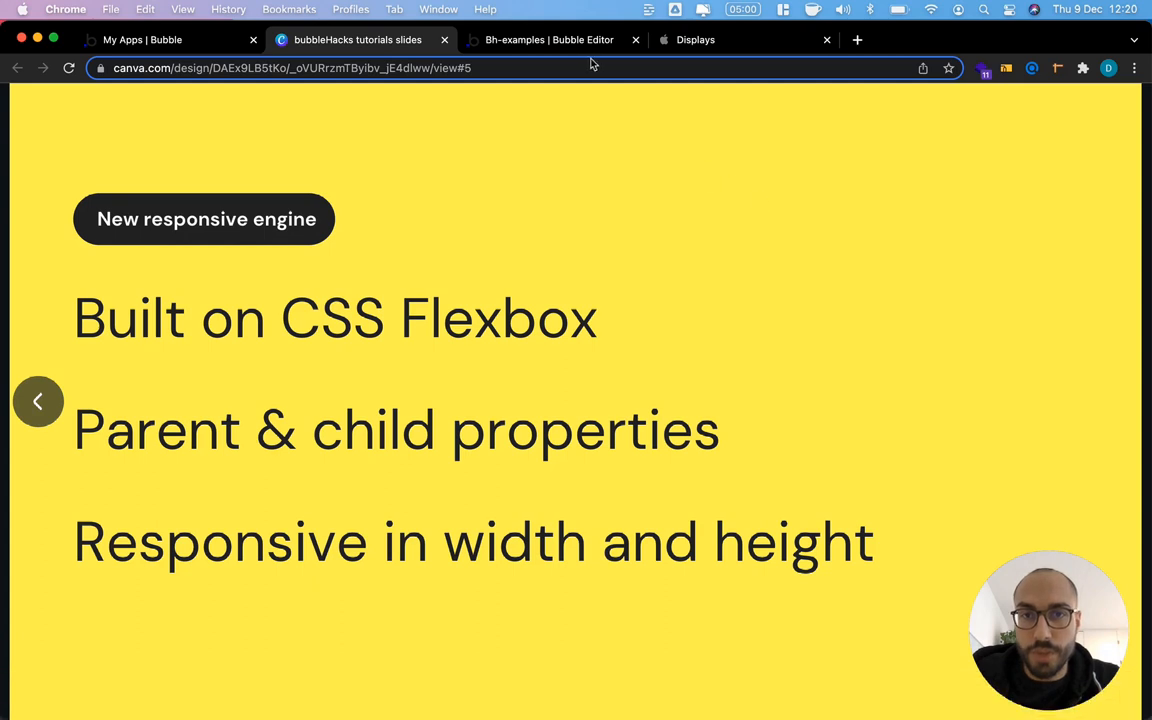
# Step: Show bh9's fixed 960×600 layout and inspect Group A's 223×190 size at 47, 71
pyautogui.click(549, 39)
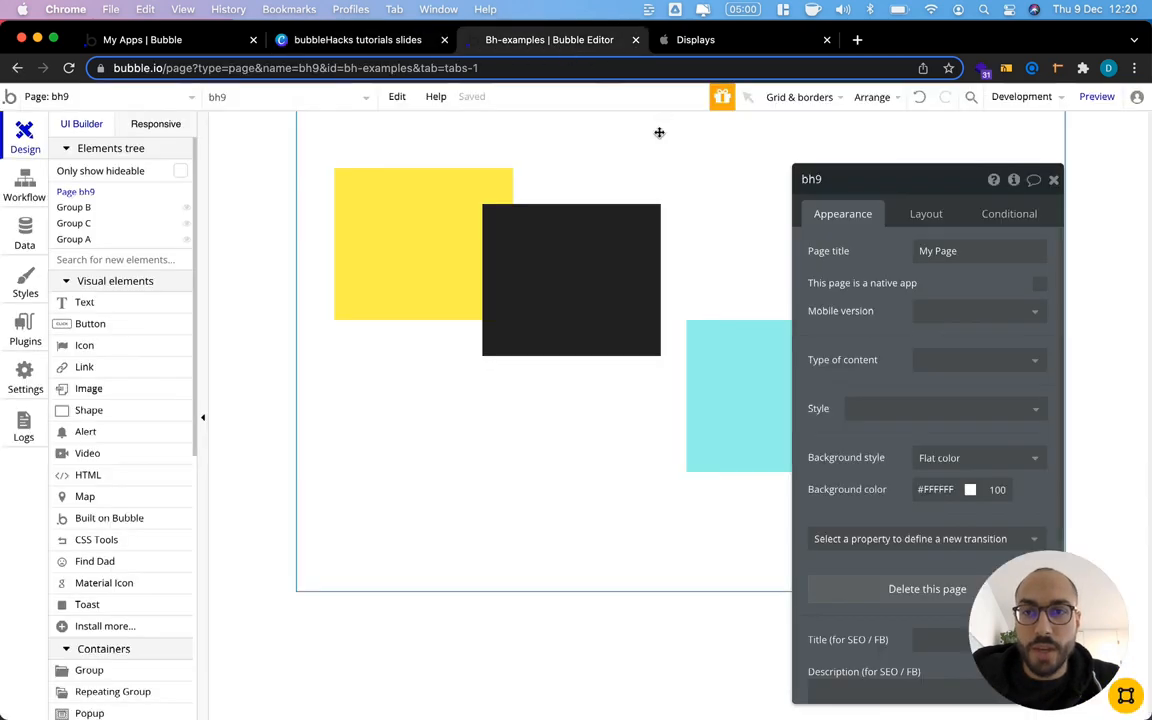
pyautogui.moveTo(473, 150)
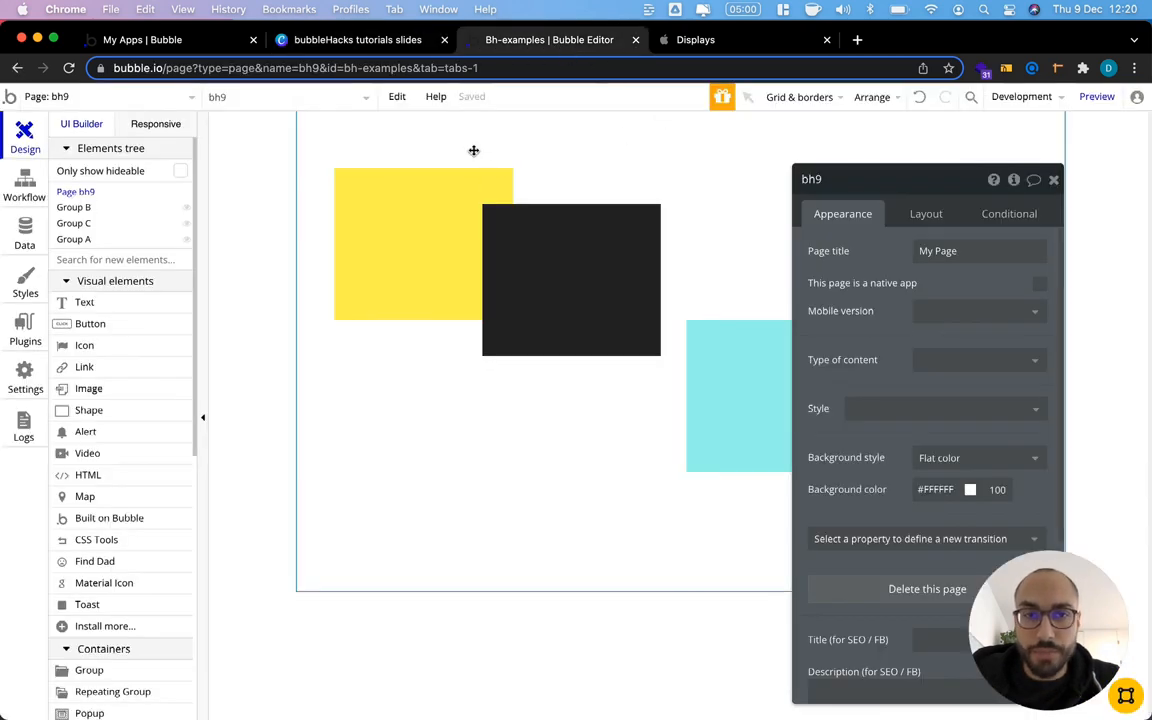
pyautogui.click(925, 213)
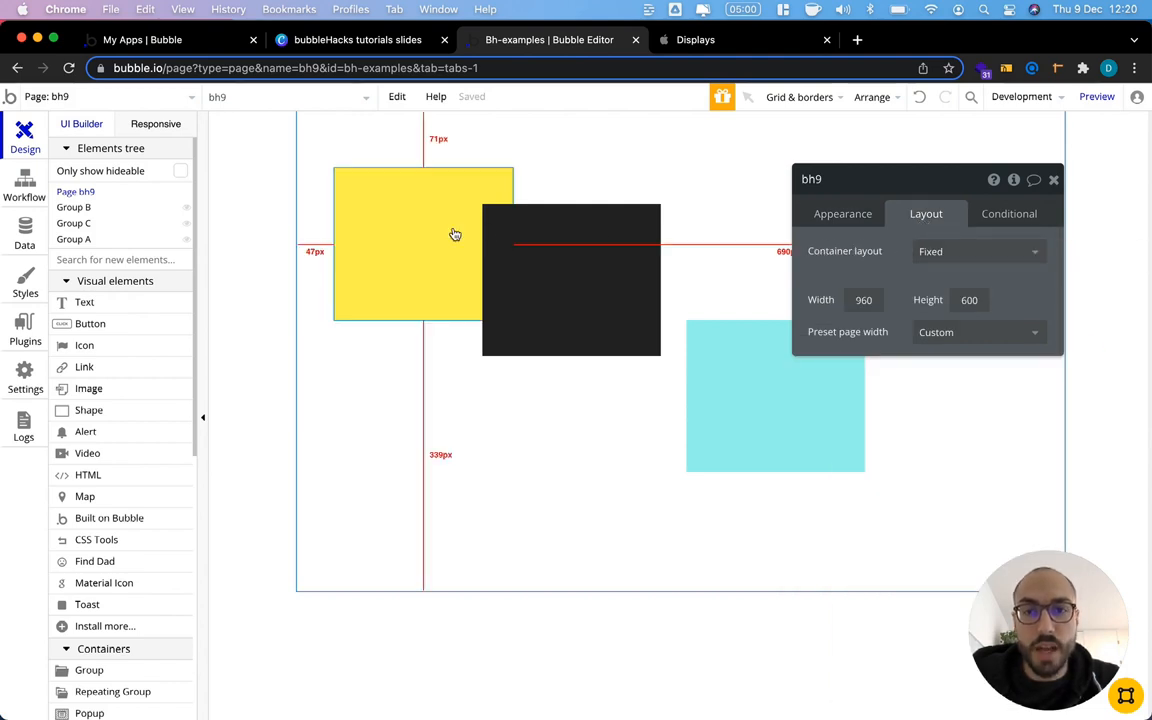
pyautogui.click(571, 278)
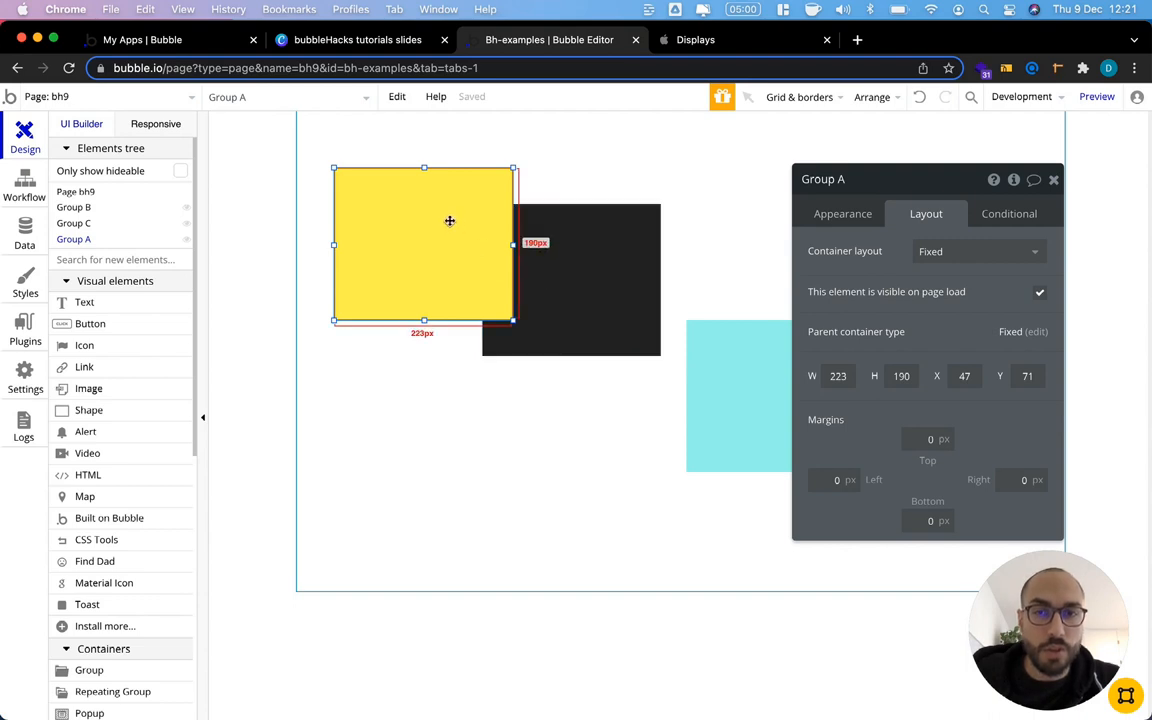
pyautogui.moveTo(414, 240)
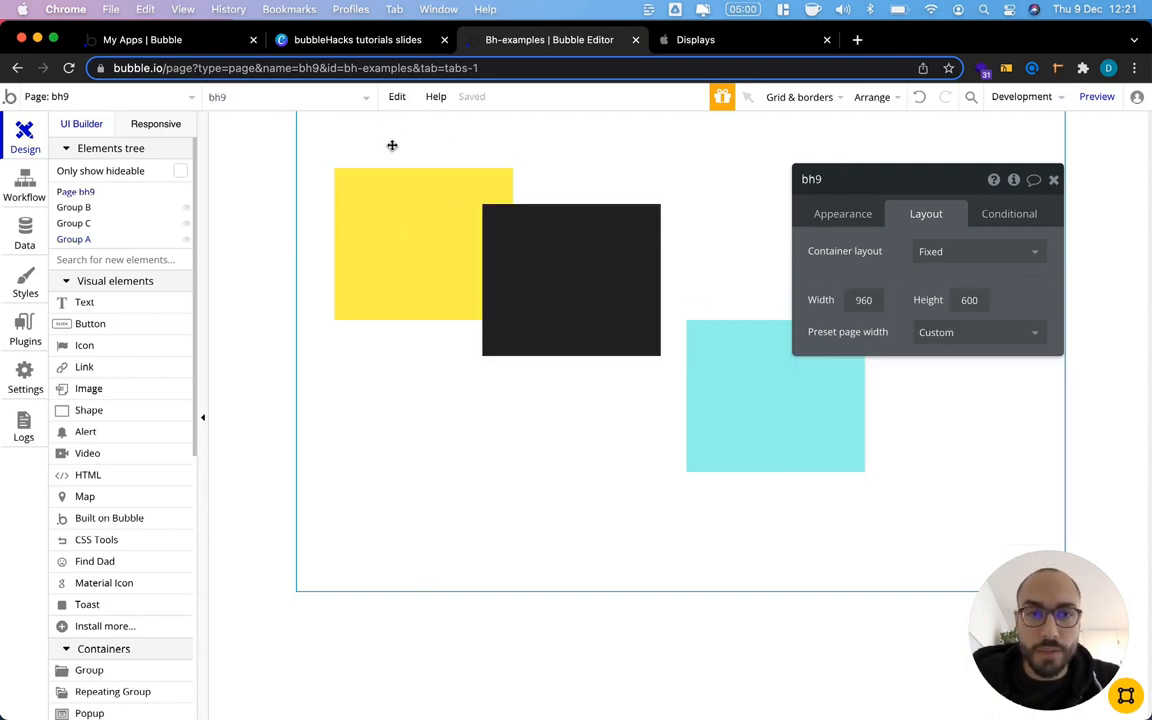
# Step: Move Group A to X/Y 25/30 and drag black Group B rightward away from it
pyautogui.click(975, 251)
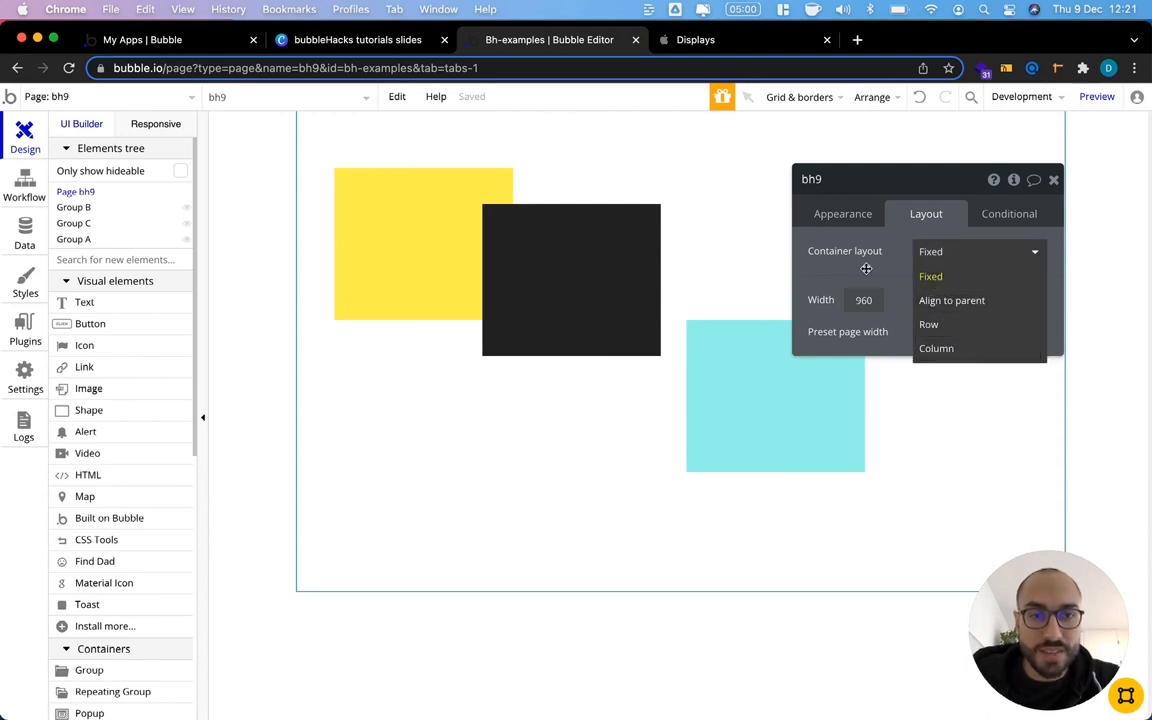
pyautogui.click(930, 251)
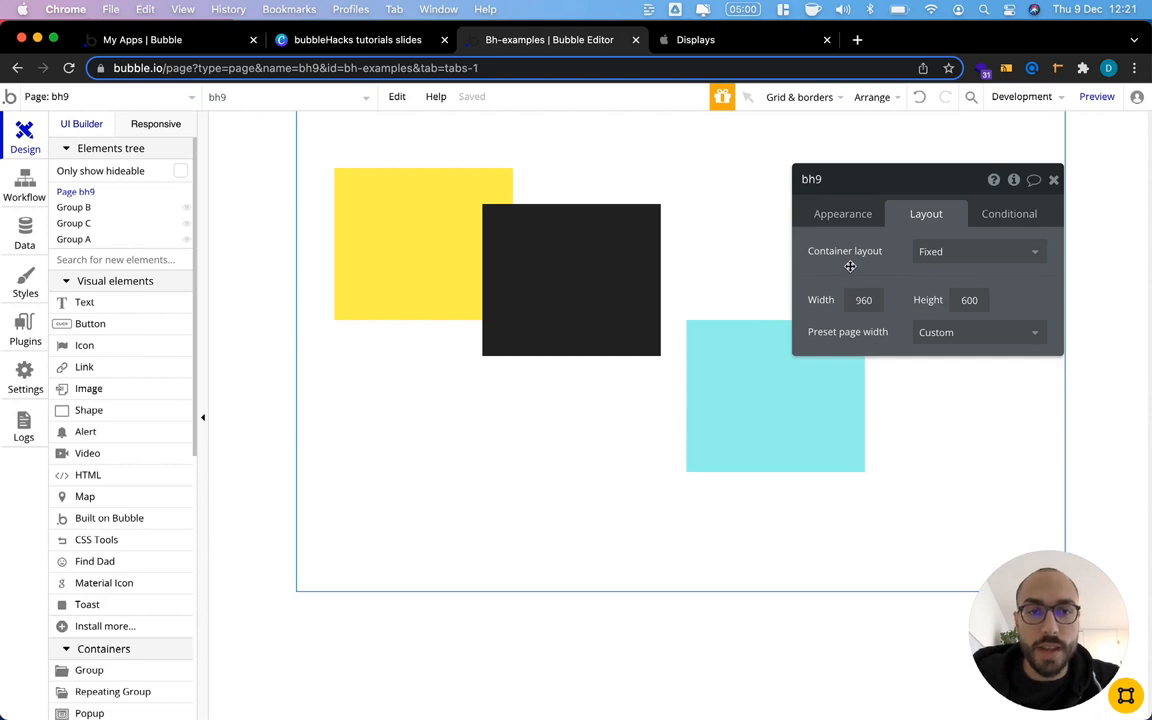
pyautogui.click(393, 405)
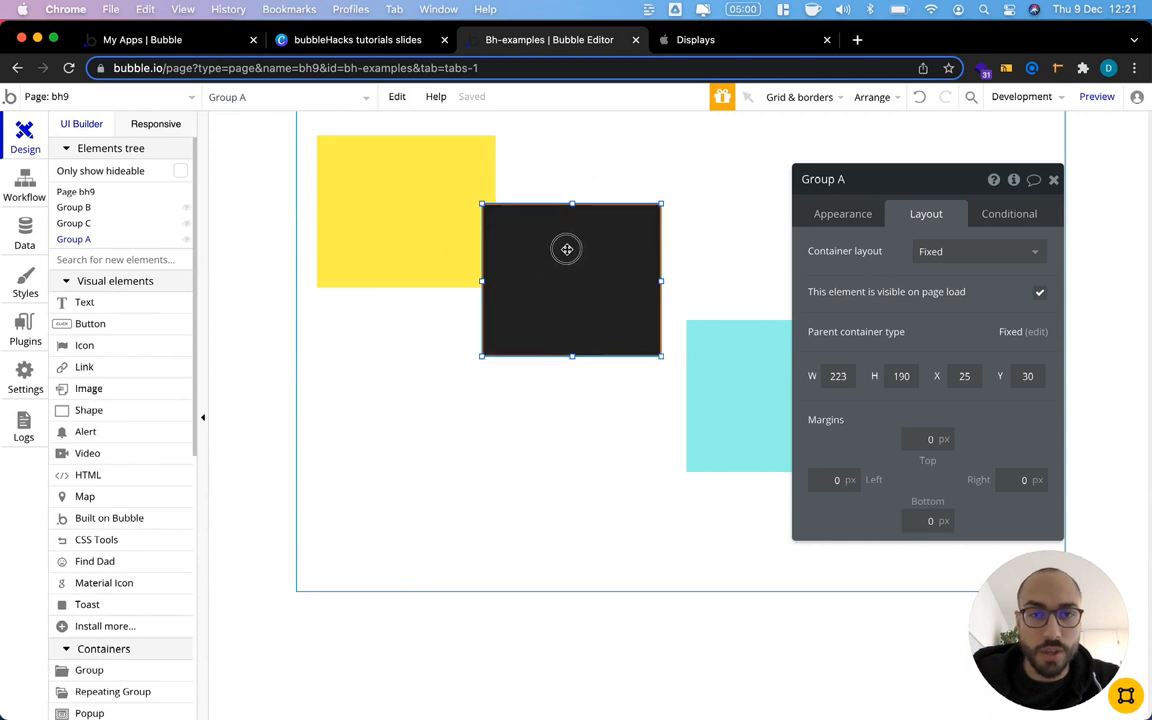
pyautogui.moveTo(566, 249); pyautogui.dragTo(654, 221)
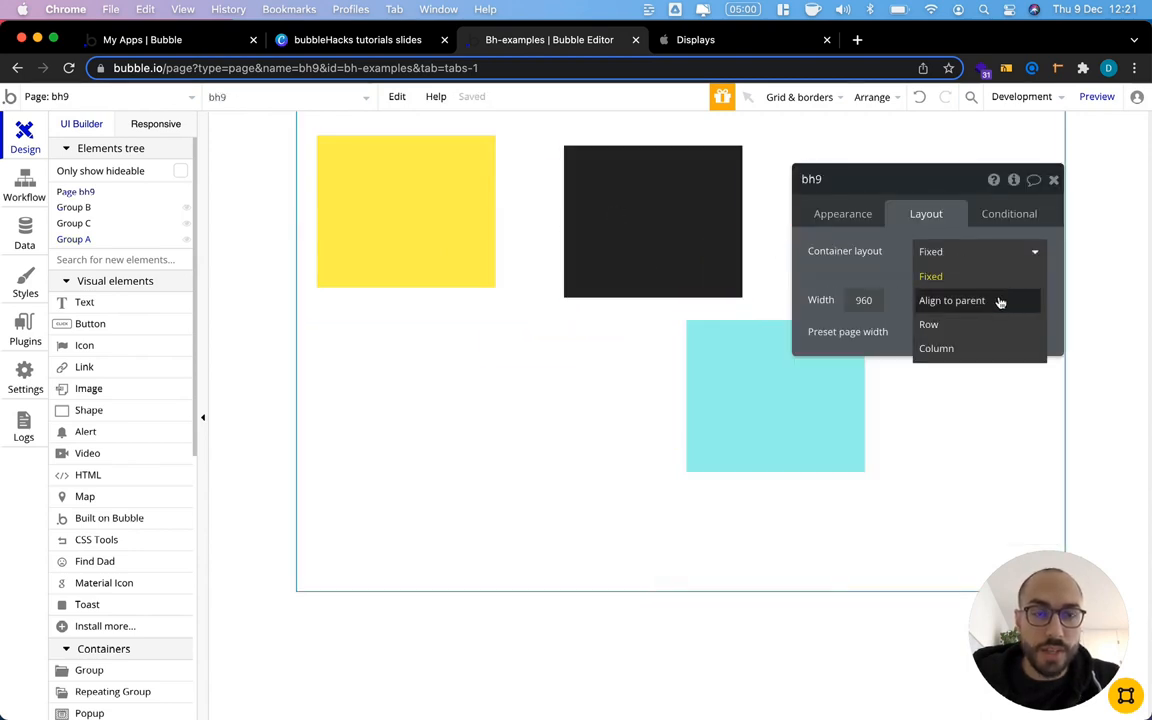
pyautogui.moveTo(963, 307)
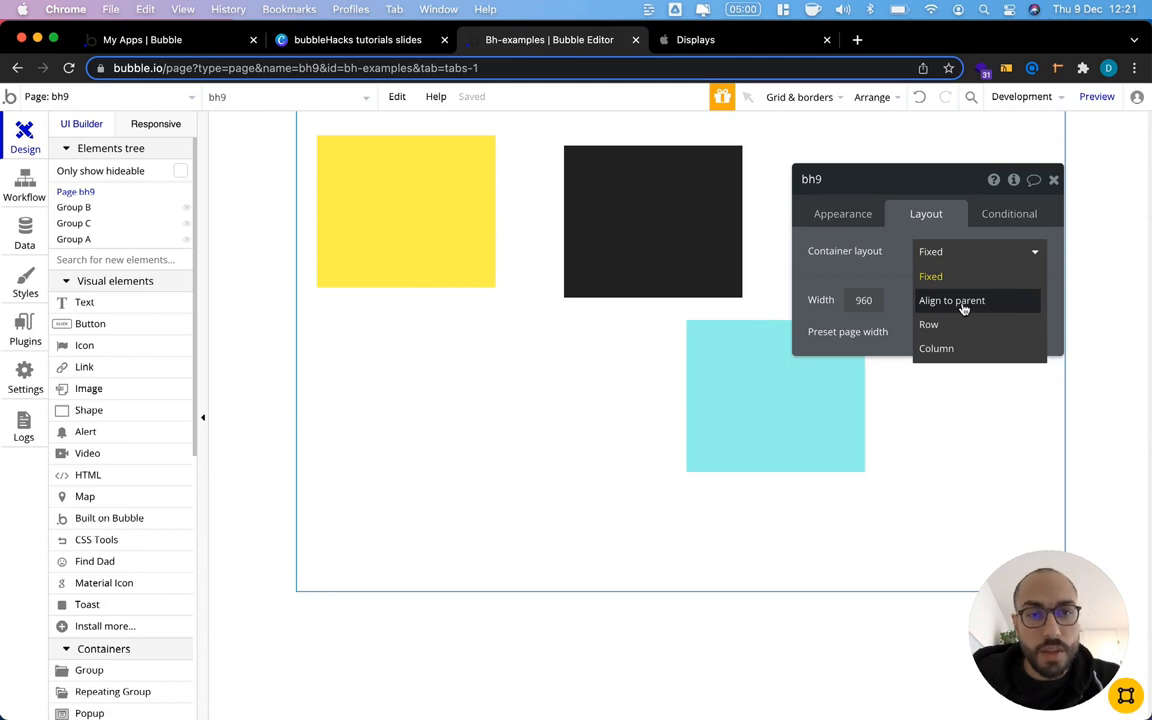
# Step: Switch bh9 from Align to parent to a Row container layout, lining up the three groups
pyautogui.click(951, 300)
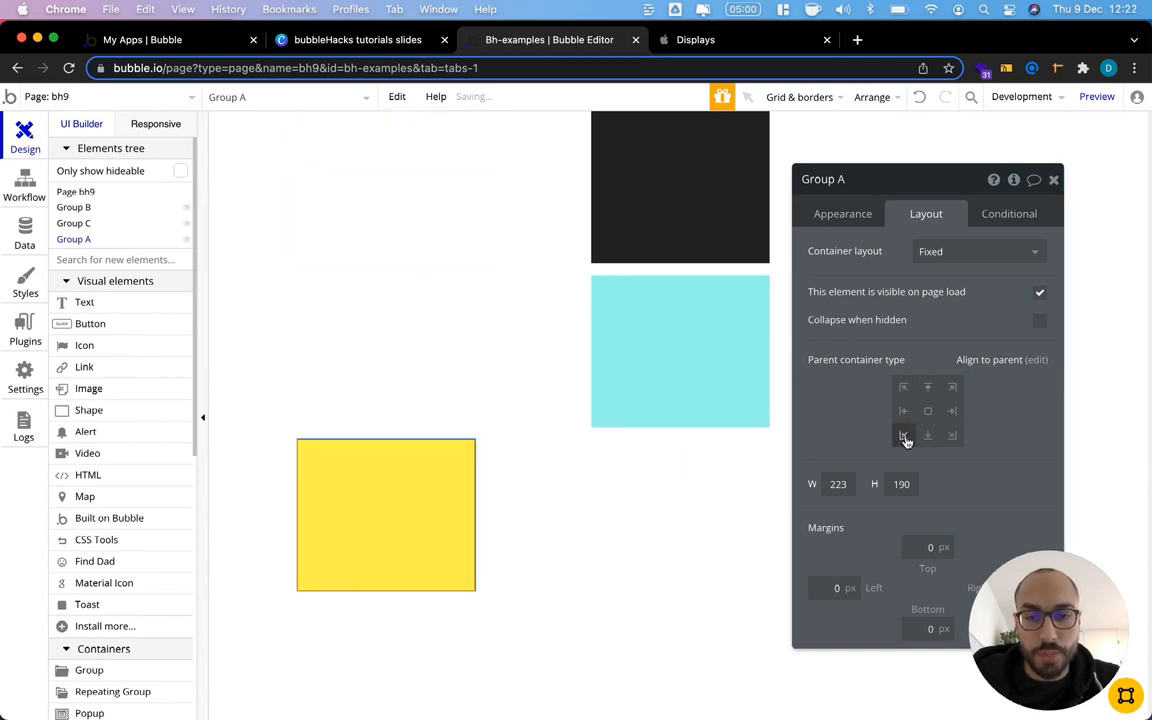
pyautogui.click(903, 387)
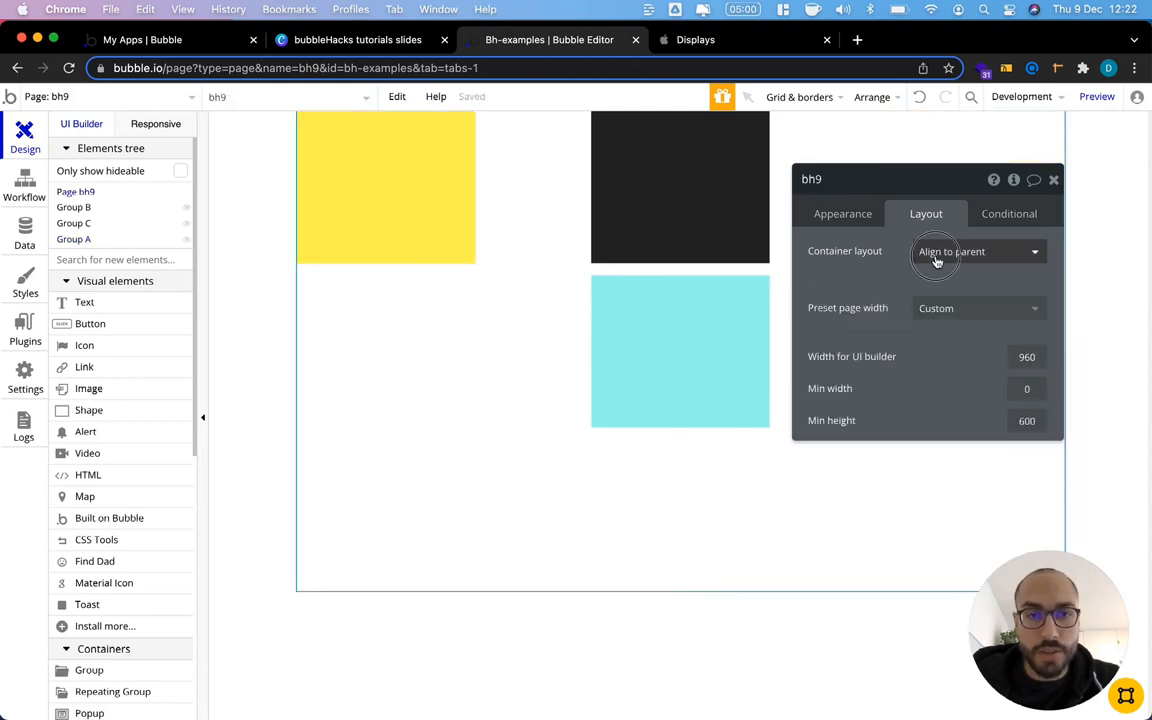
pyautogui.click(975, 251)
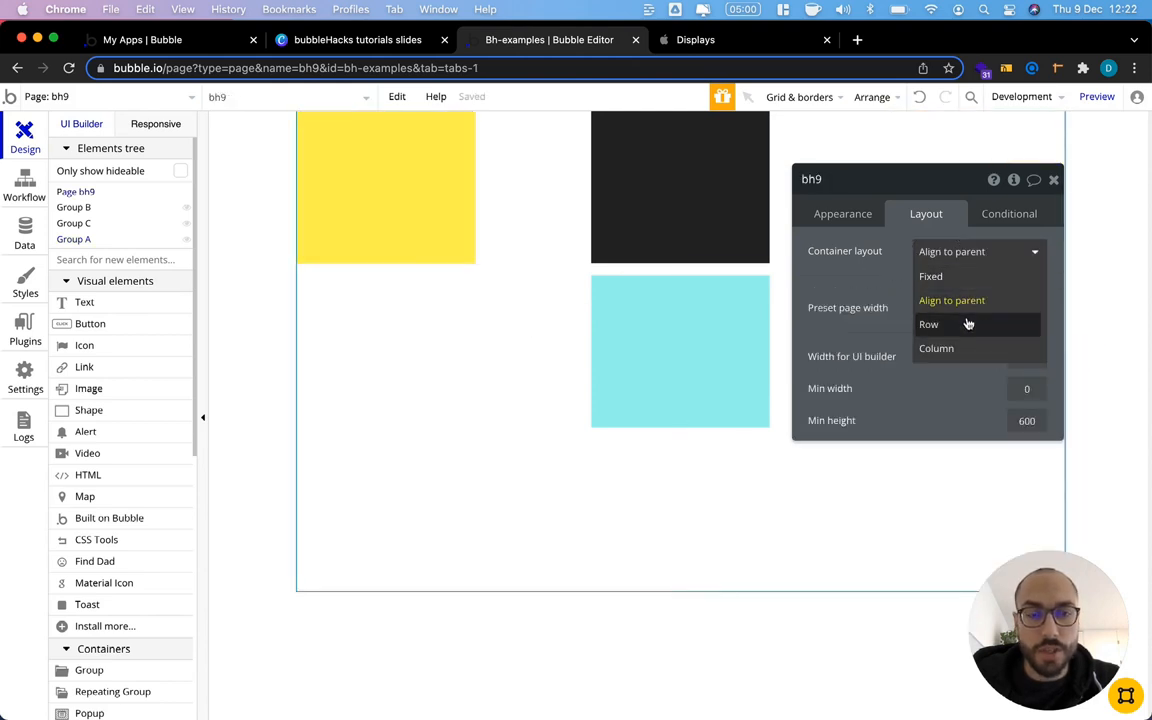
pyautogui.click(928, 324)
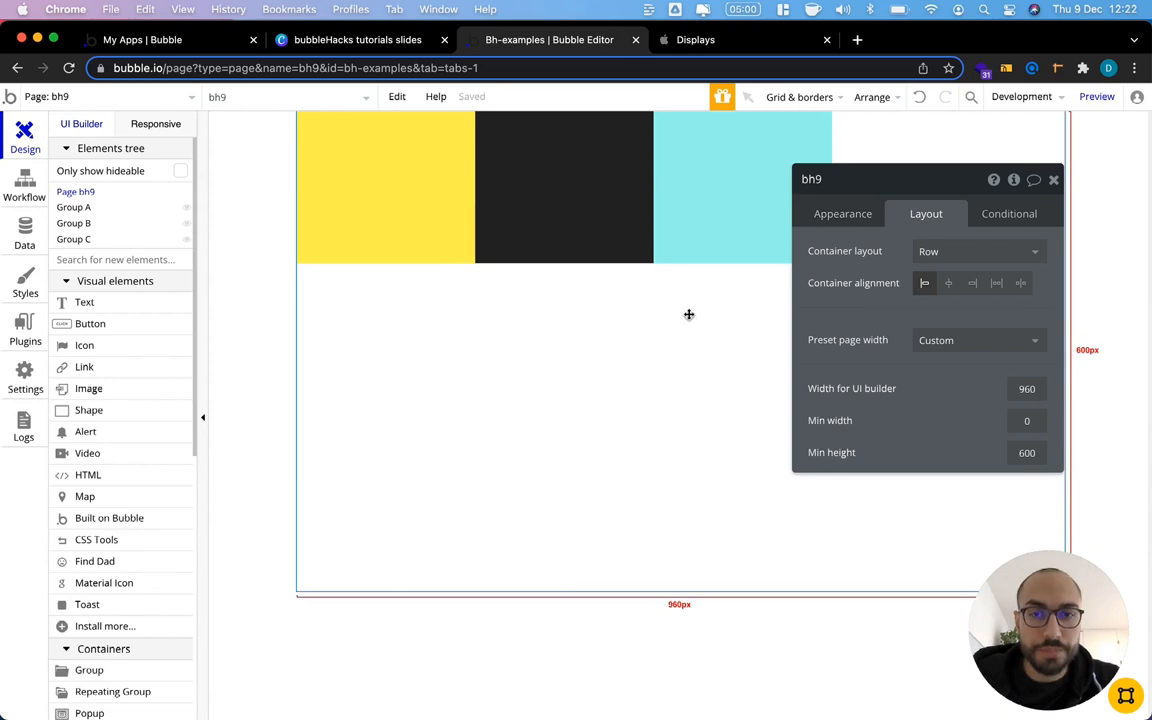
# Step: Set Group A to Vertical stretch and change its container layout to Column
pyautogui.click(385, 187)
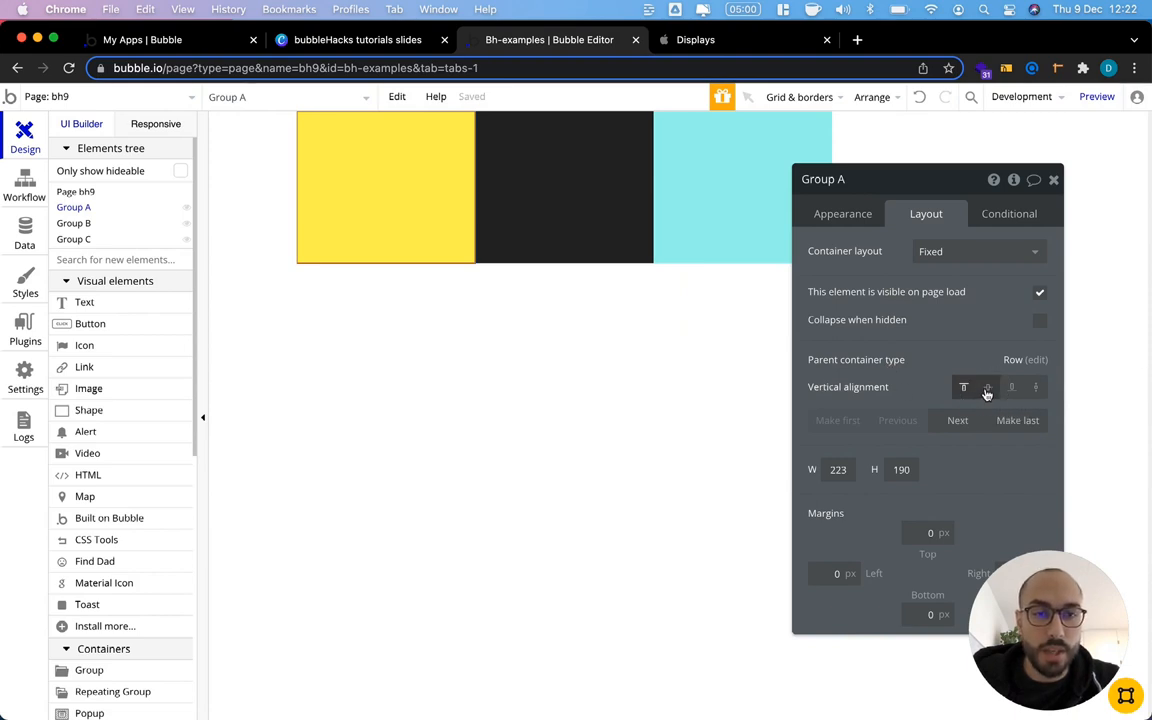
pyautogui.click(1012, 387)
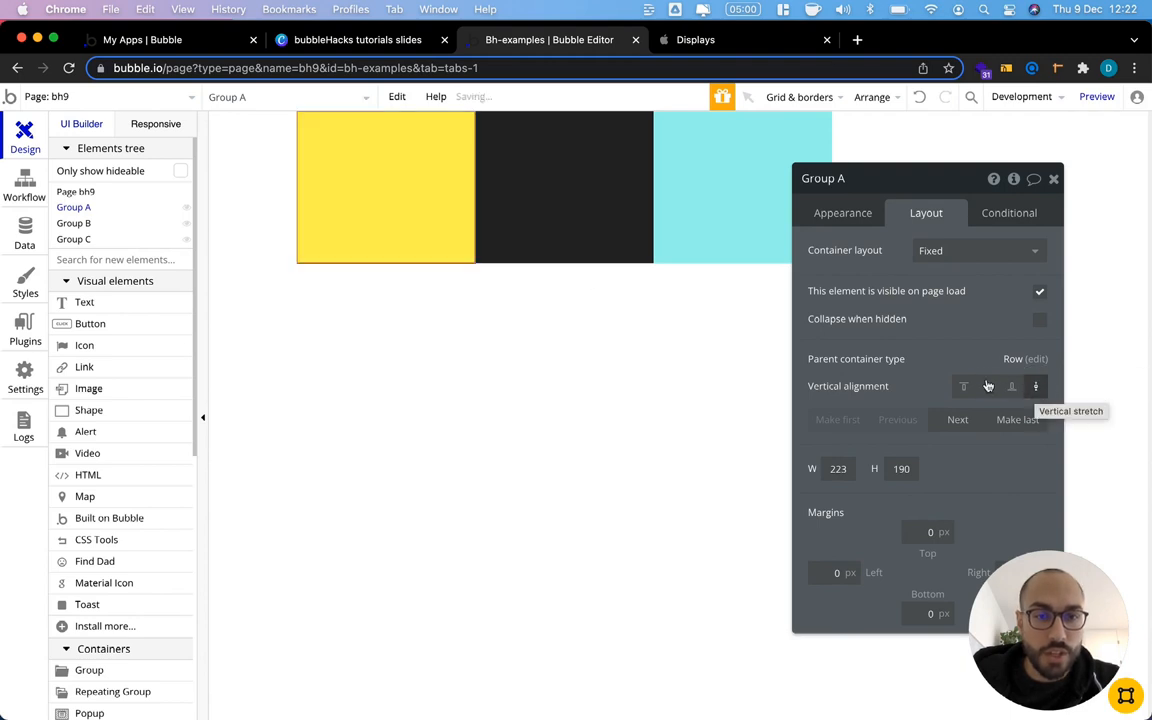
pyautogui.click(977, 250)
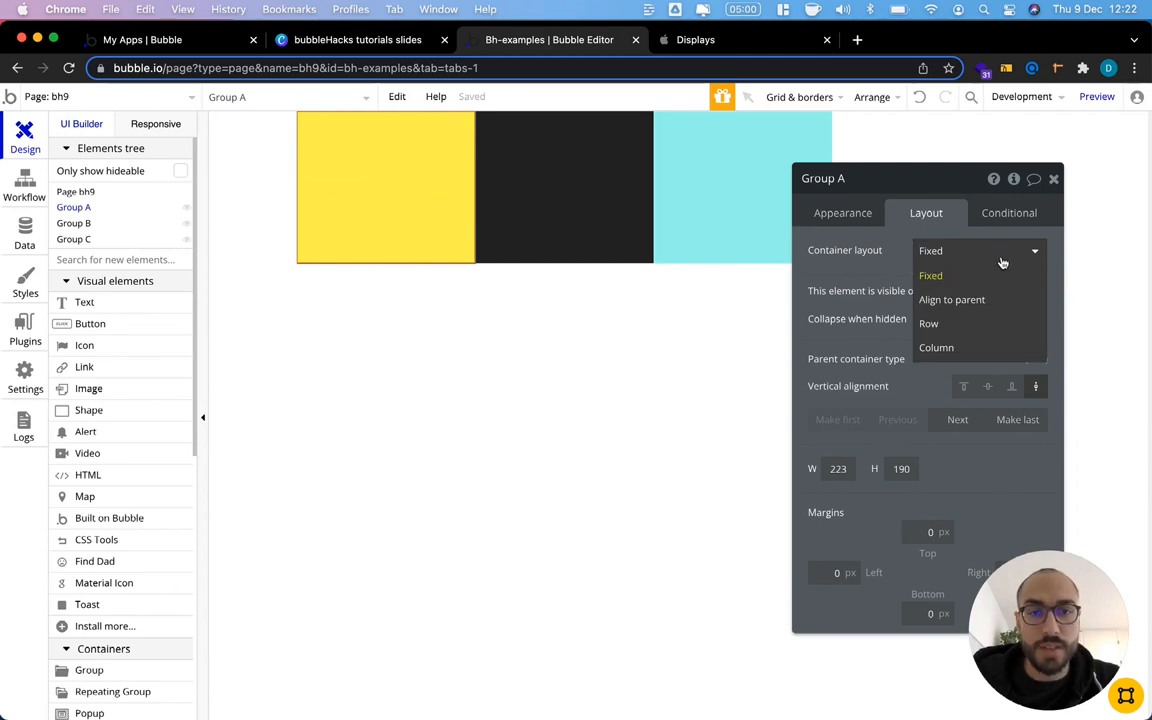
pyautogui.click(936, 347)
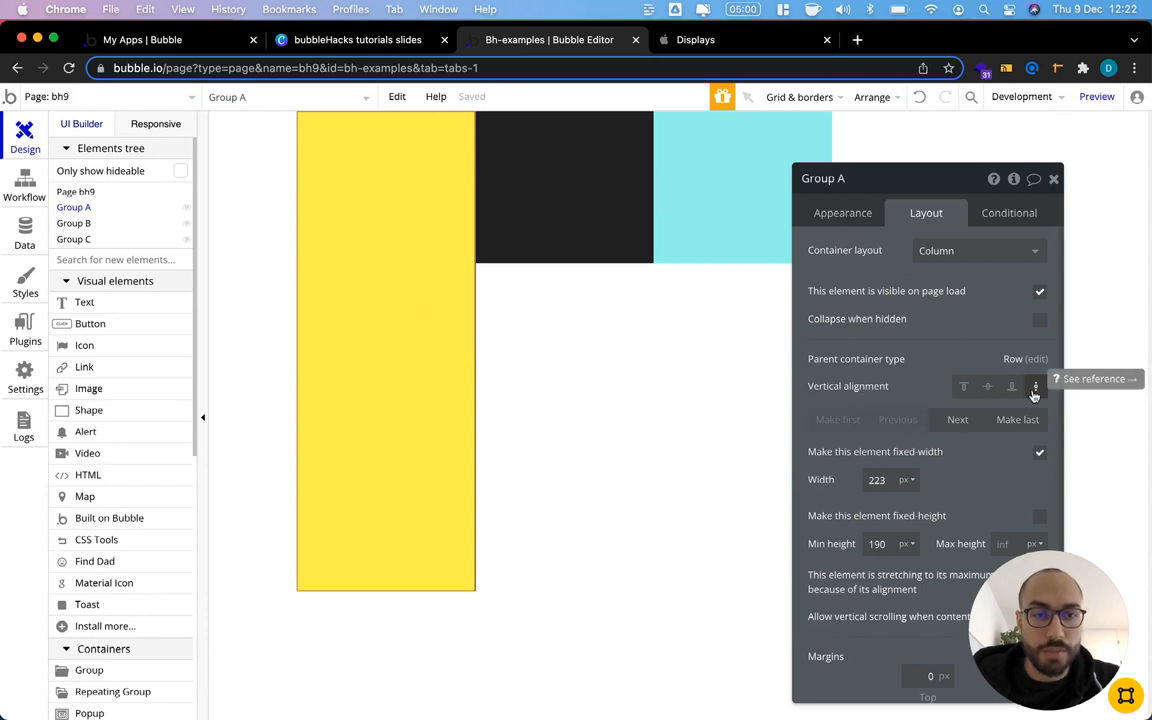
pyautogui.moveTo(1011, 387)
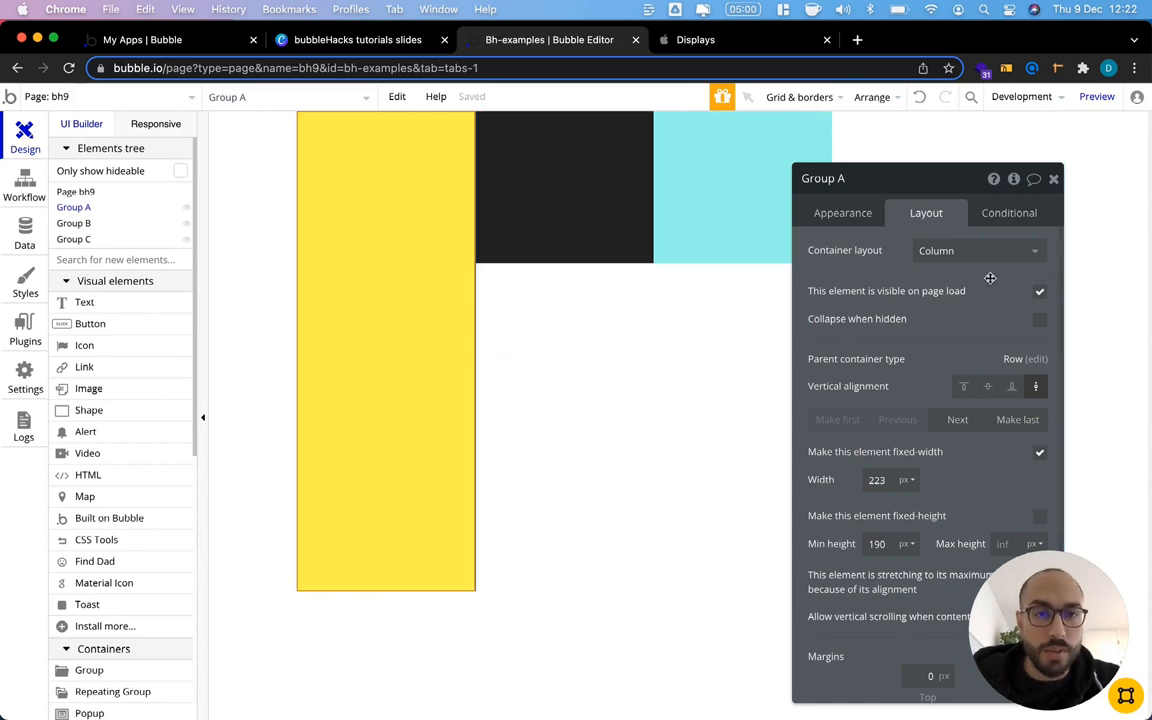
pyautogui.moveTo(914, 290)
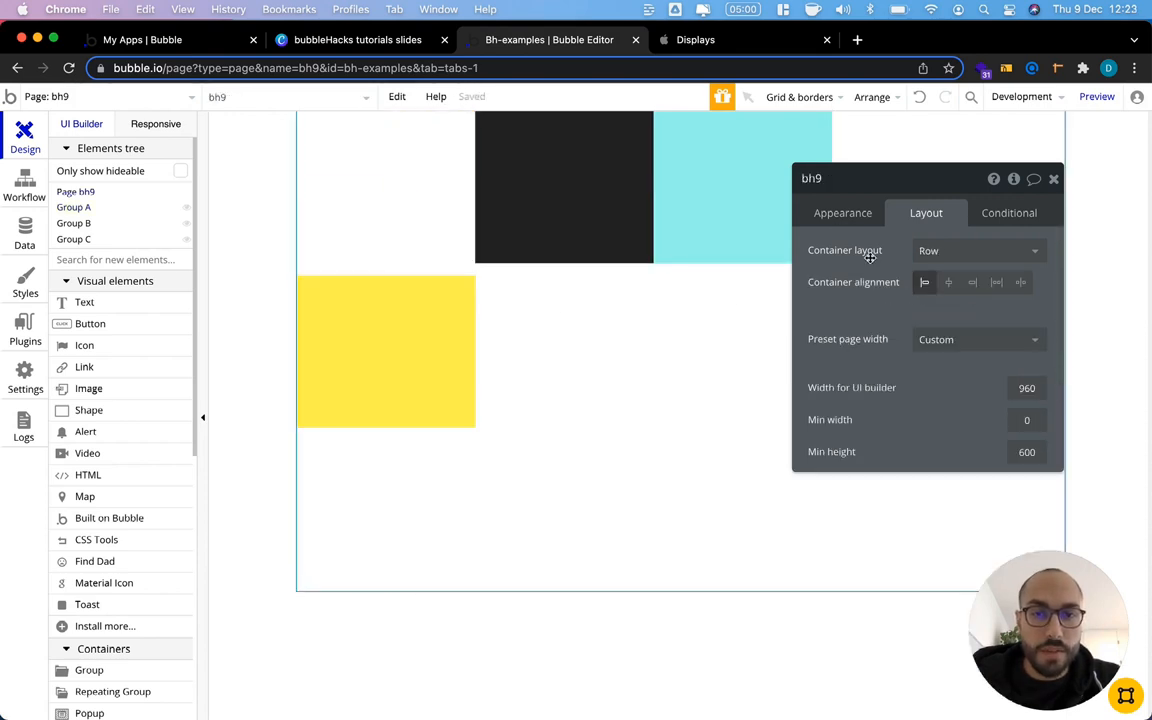
# Step: Change bh9's container layout from Row to Column, stacking the groups vertically
pyautogui.click(976, 250)
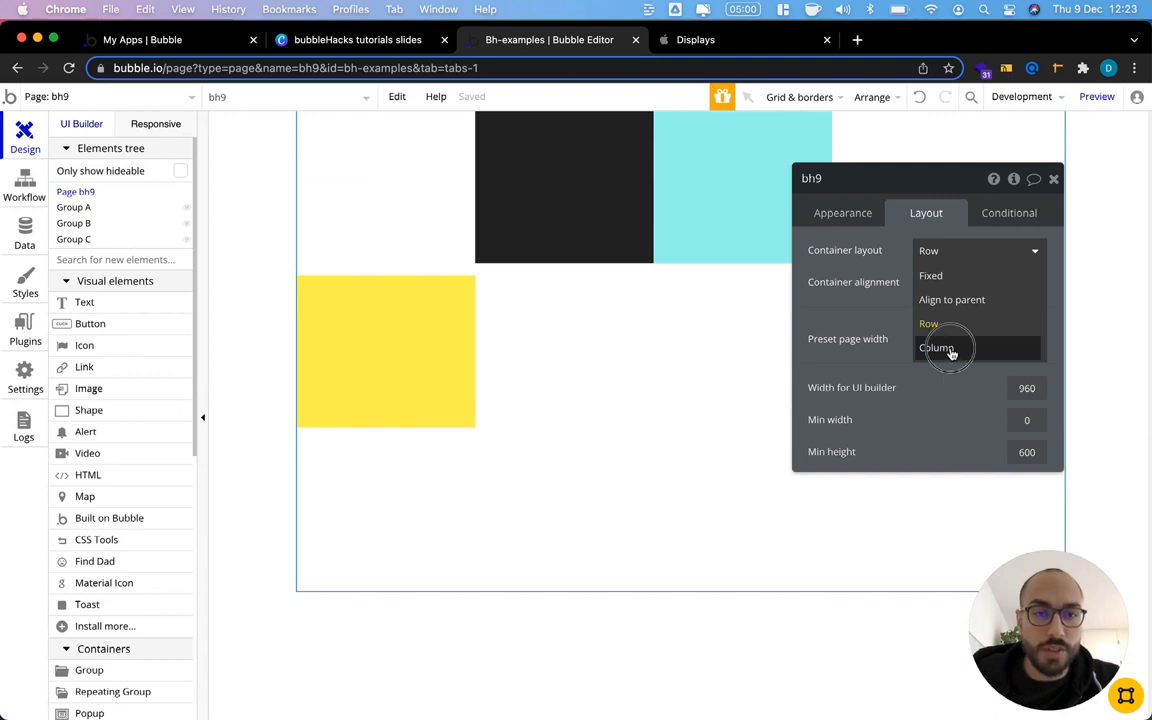
pyautogui.click(937, 347)
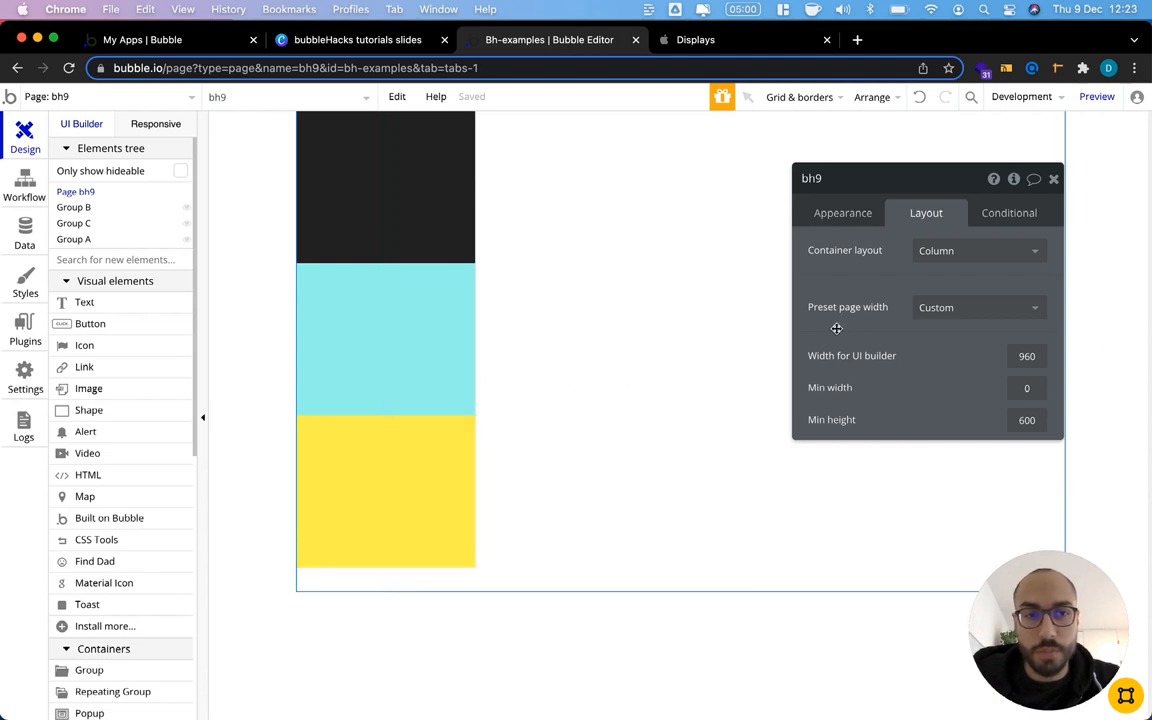
pyautogui.click(386, 188)
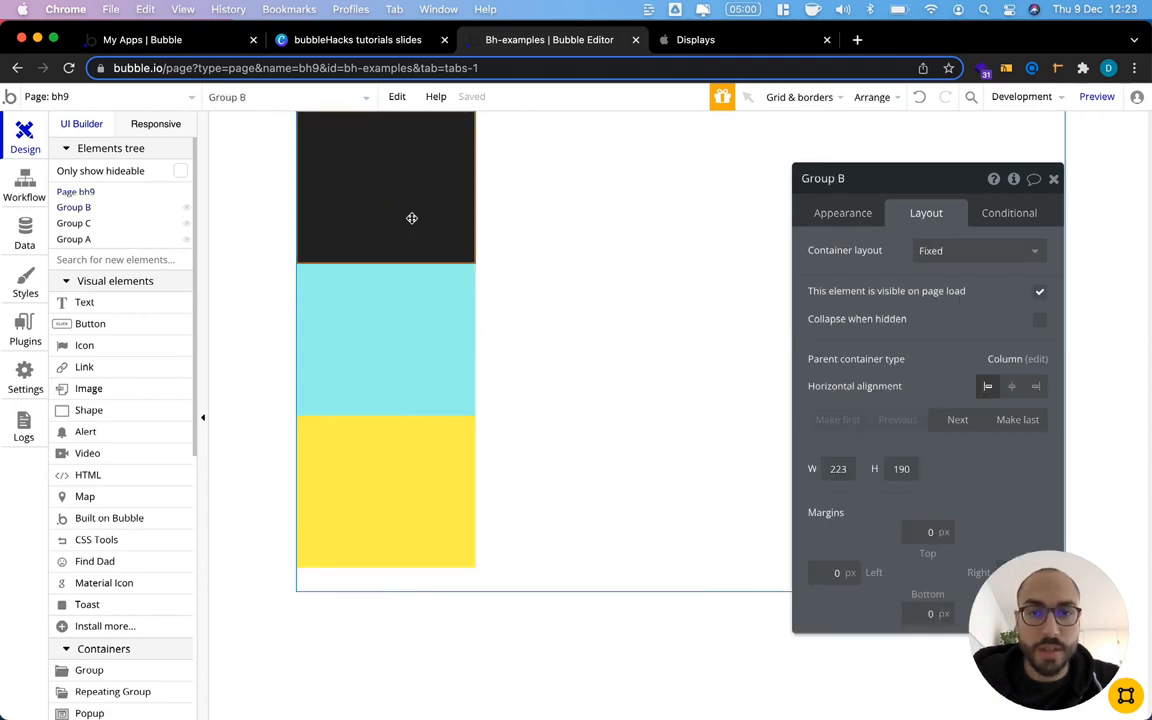
# Step: Center Group B horizontally, then move it last and back to first in the column
pyautogui.click(1011, 386)
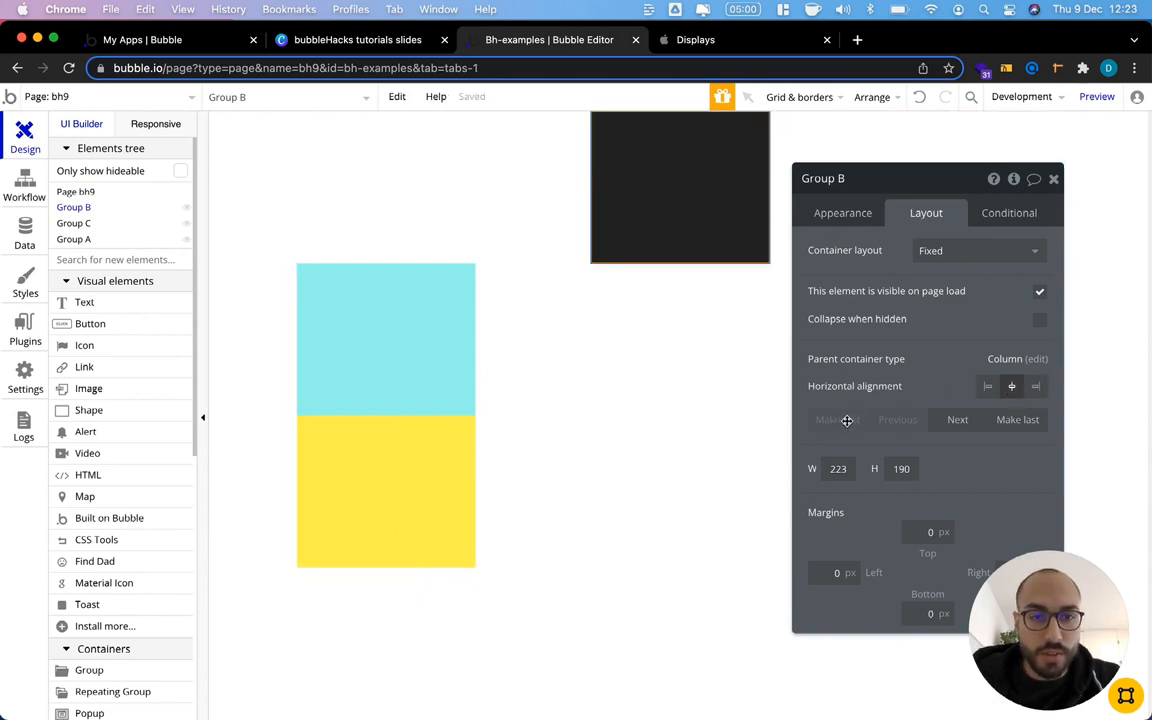
pyautogui.moveTo(957, 419)
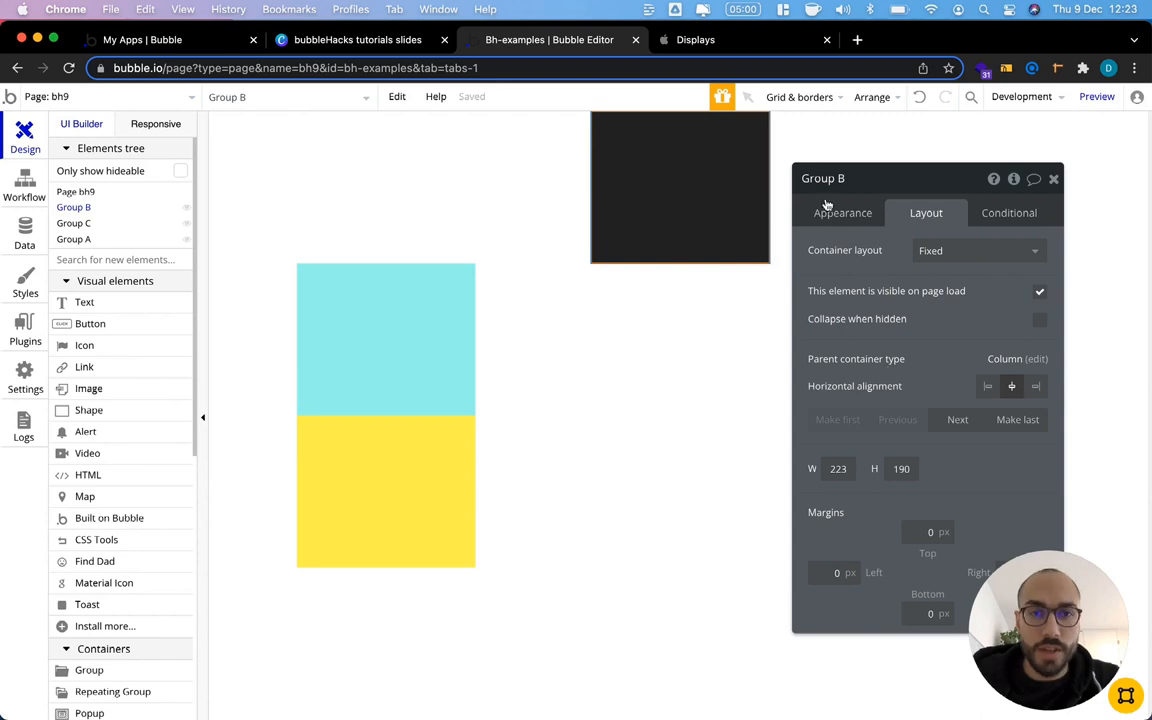
pyautogui.moveTo(958, 419)
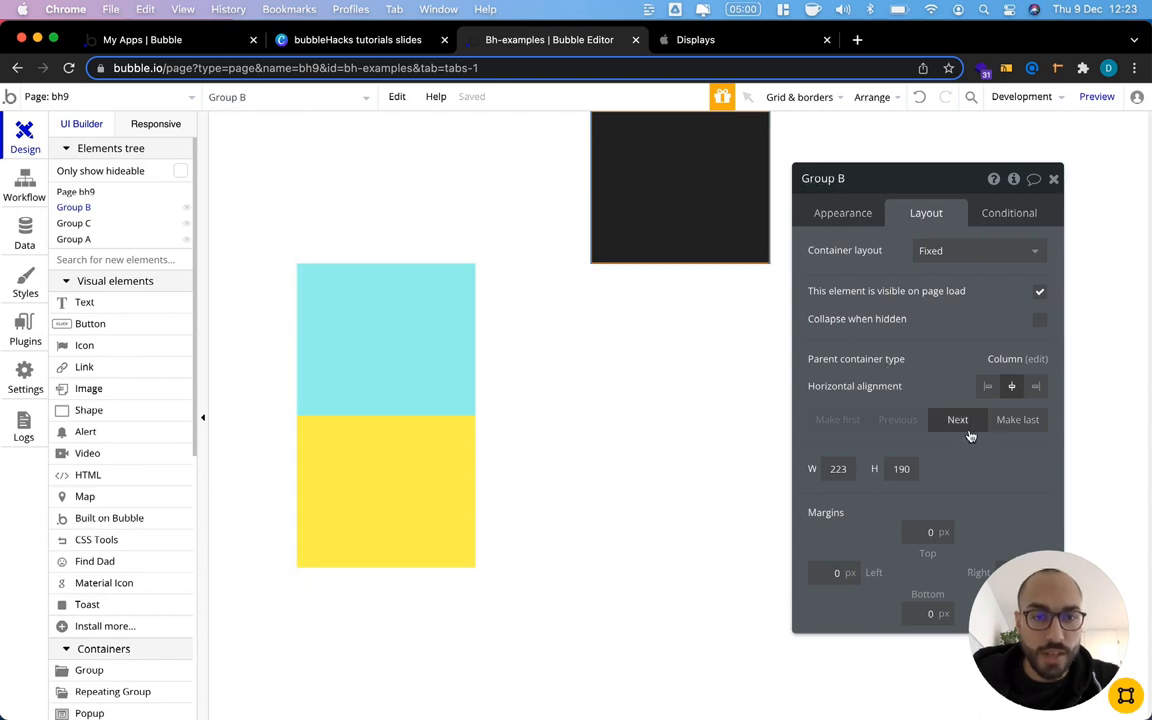
pyautogui.click(957, 419)
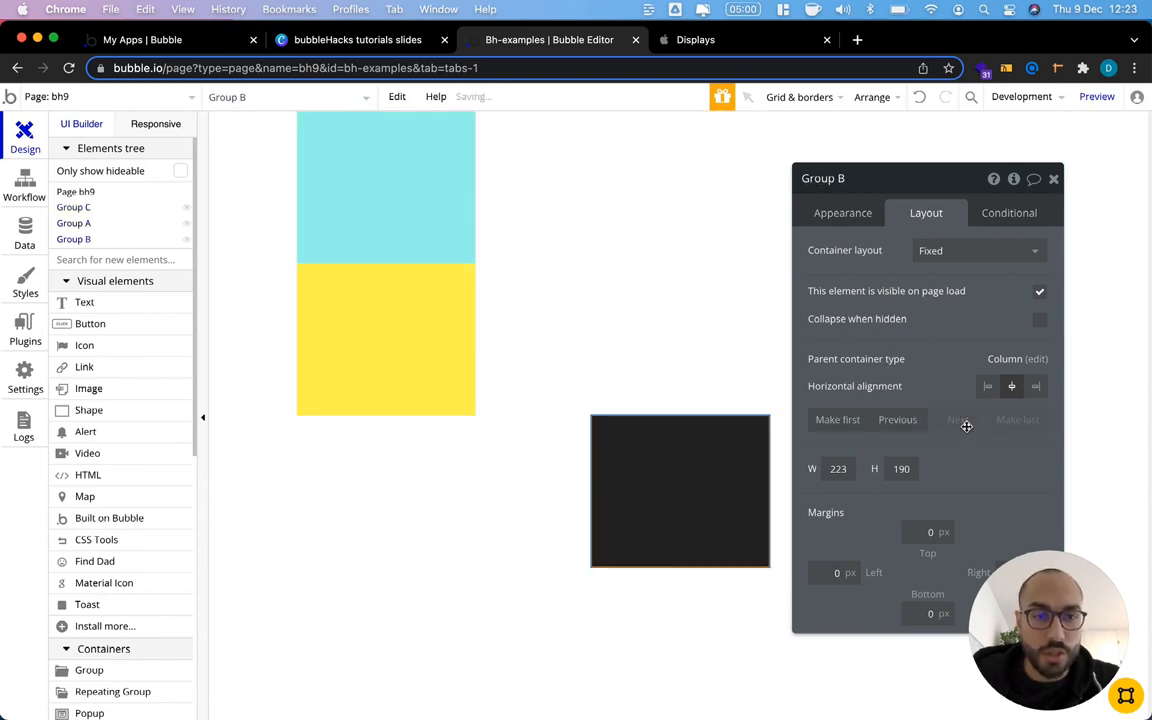
pyautogui.click(837, 419)
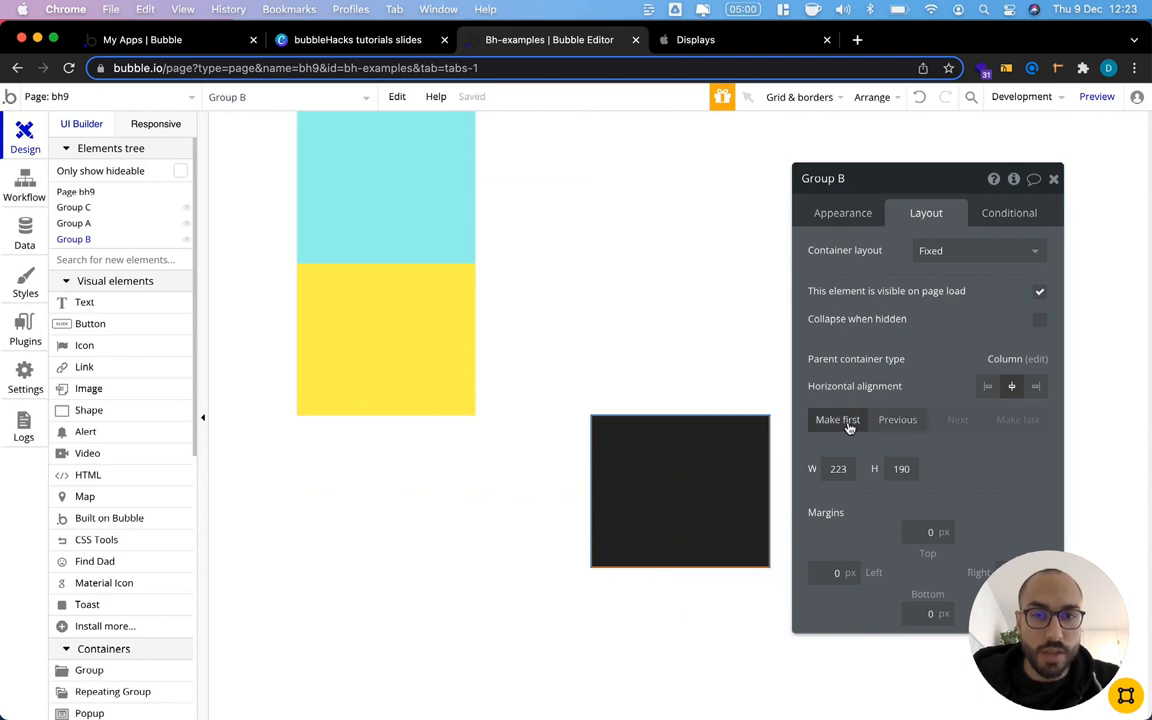
pyautogui.click(837, 419)
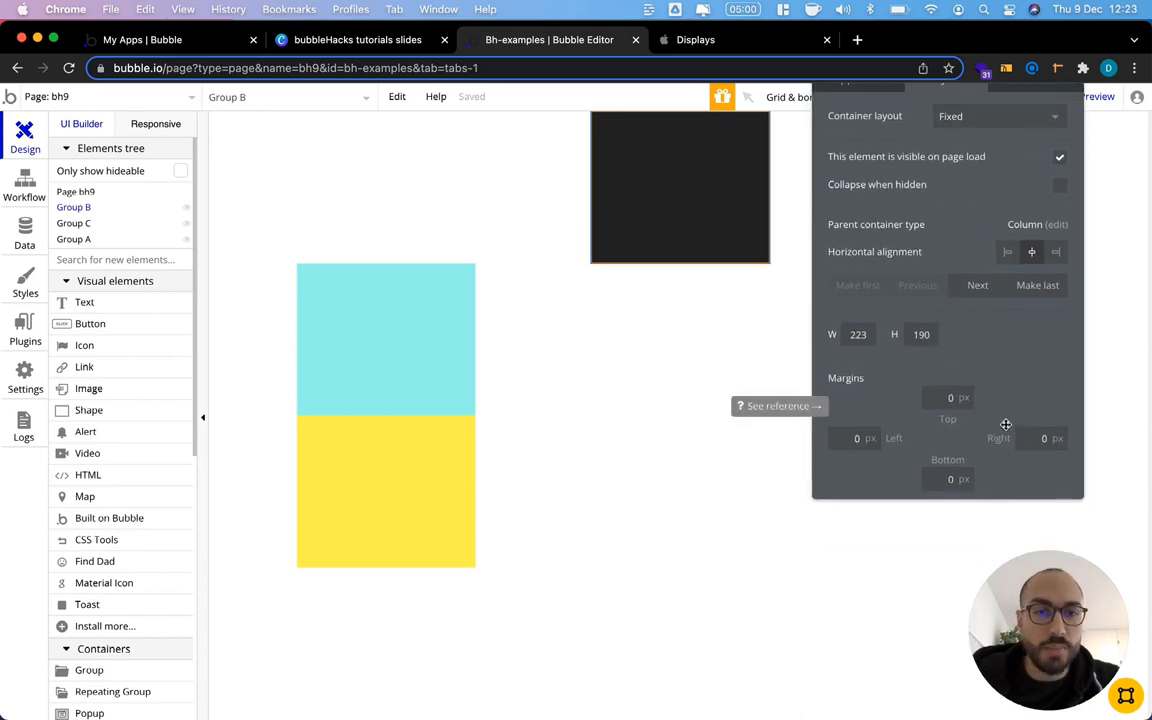
# Step: Give cyan Group C top and bottom margins of 30 px
pyautogui.click(1007, 251)
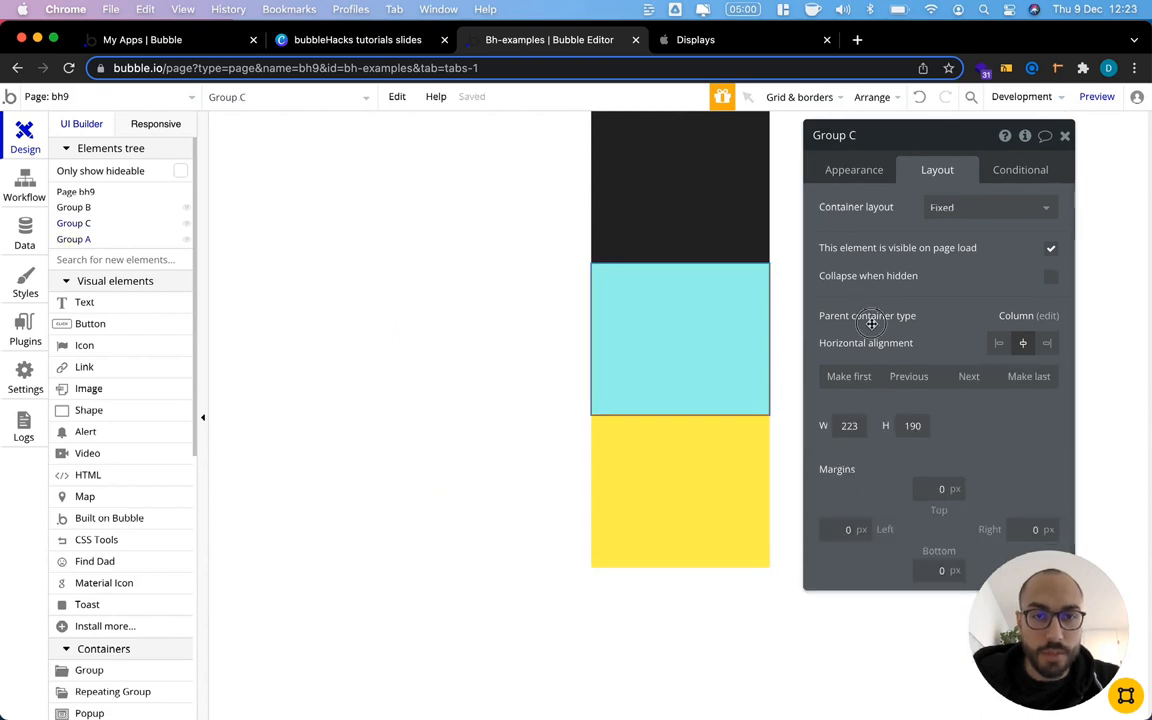
pyautogui.scroll(-3)
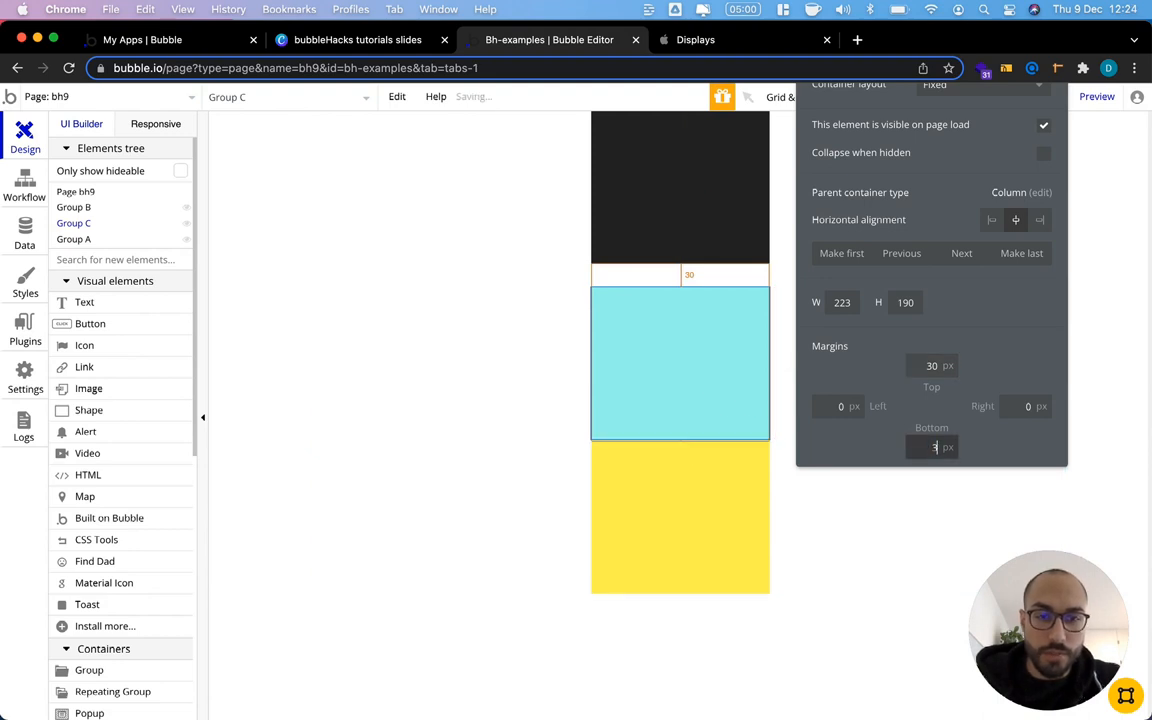
pyautogui.write('30')
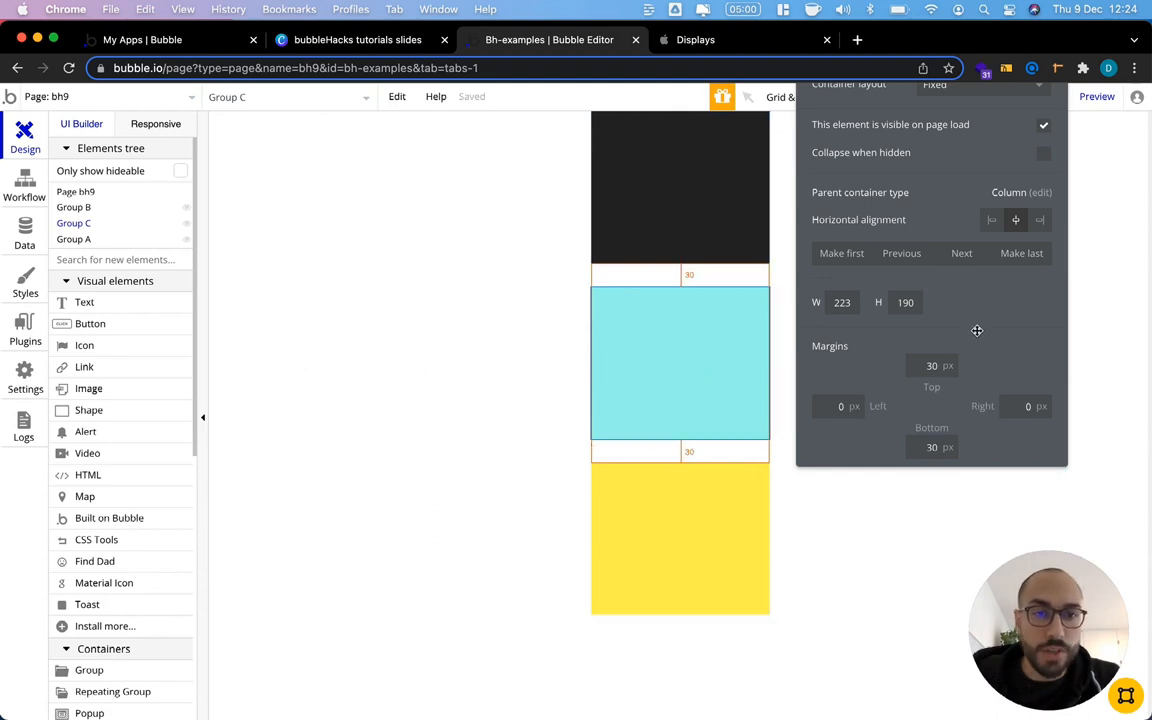
pyautogui.moveTo(642, 335)
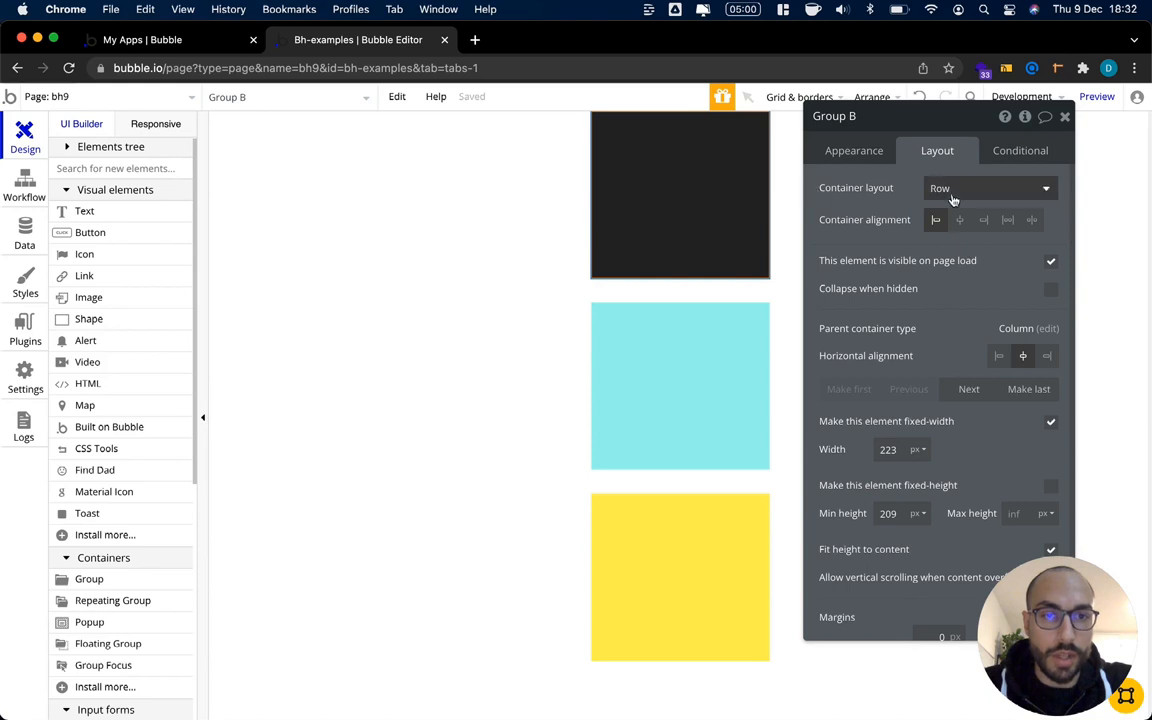
# Step: Give Group B a Column layout with fixed width unchecked, then return to the Canva slides
pyautogui.click(989, 188)
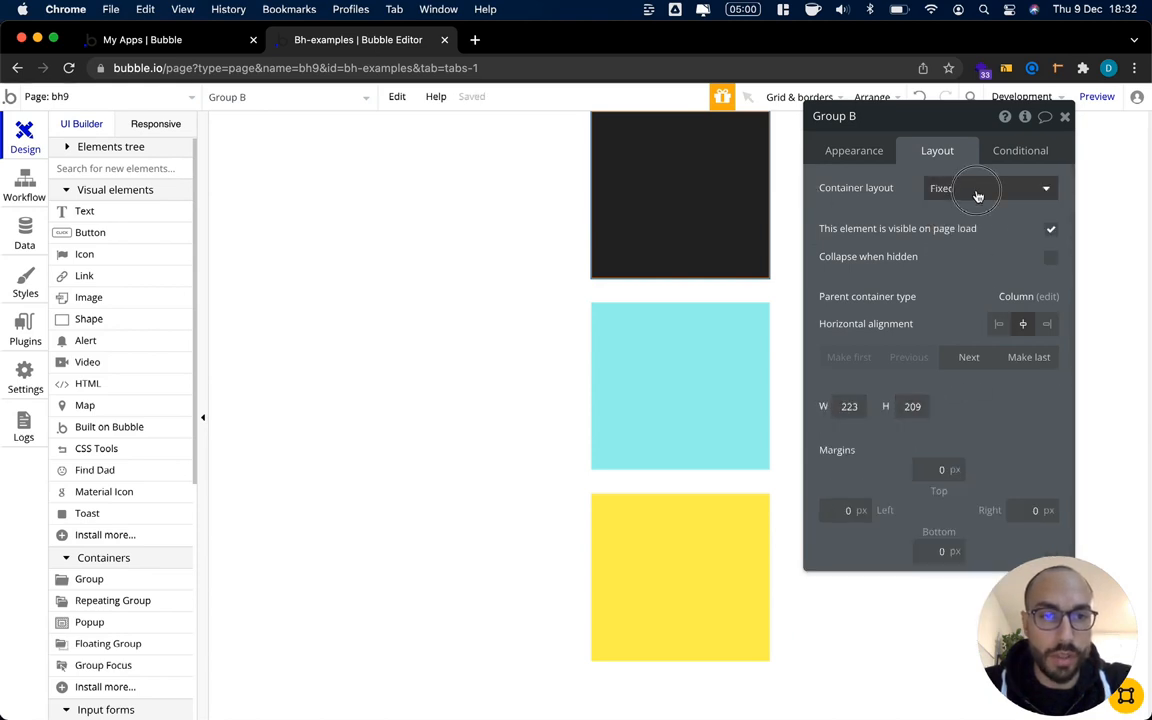
pyautogui.click(990, 188)
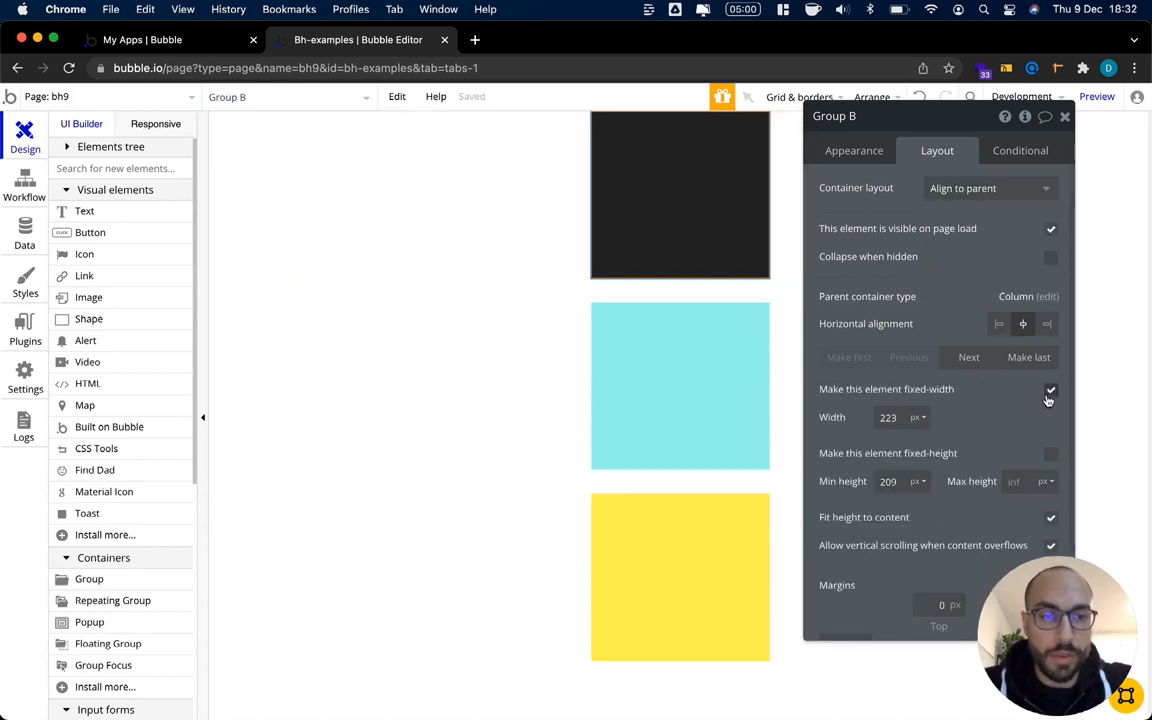
pyautogui.click(1050, 389)
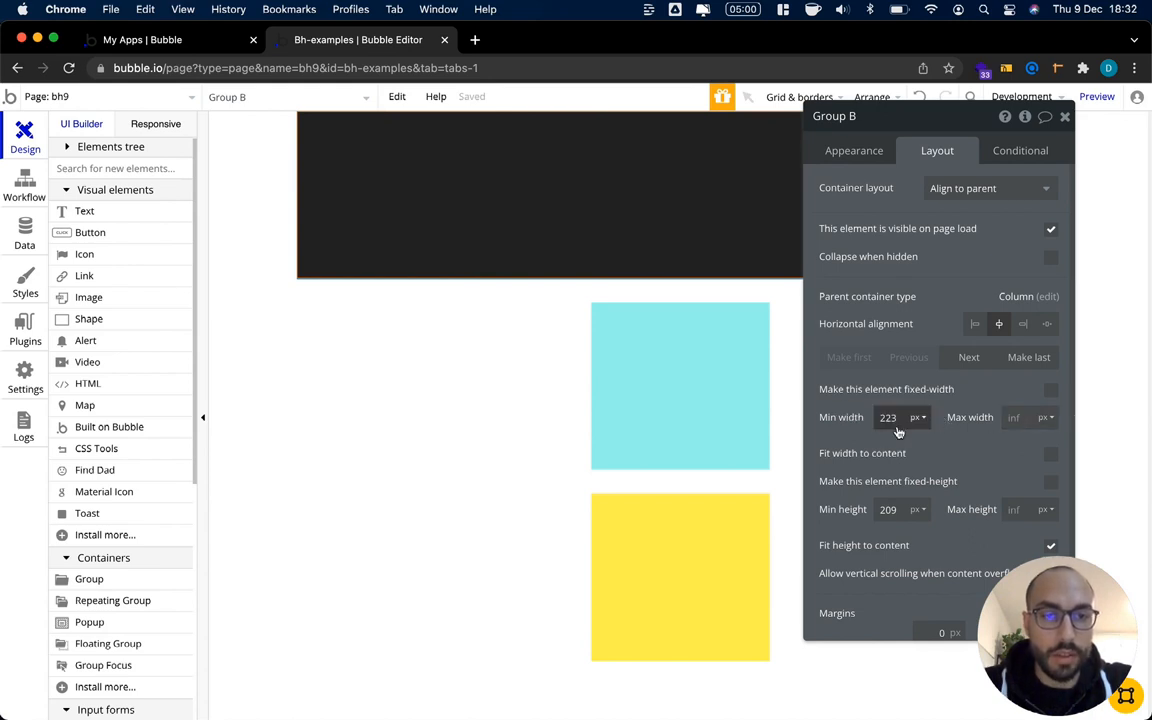
pyautogui.click(988, 188)
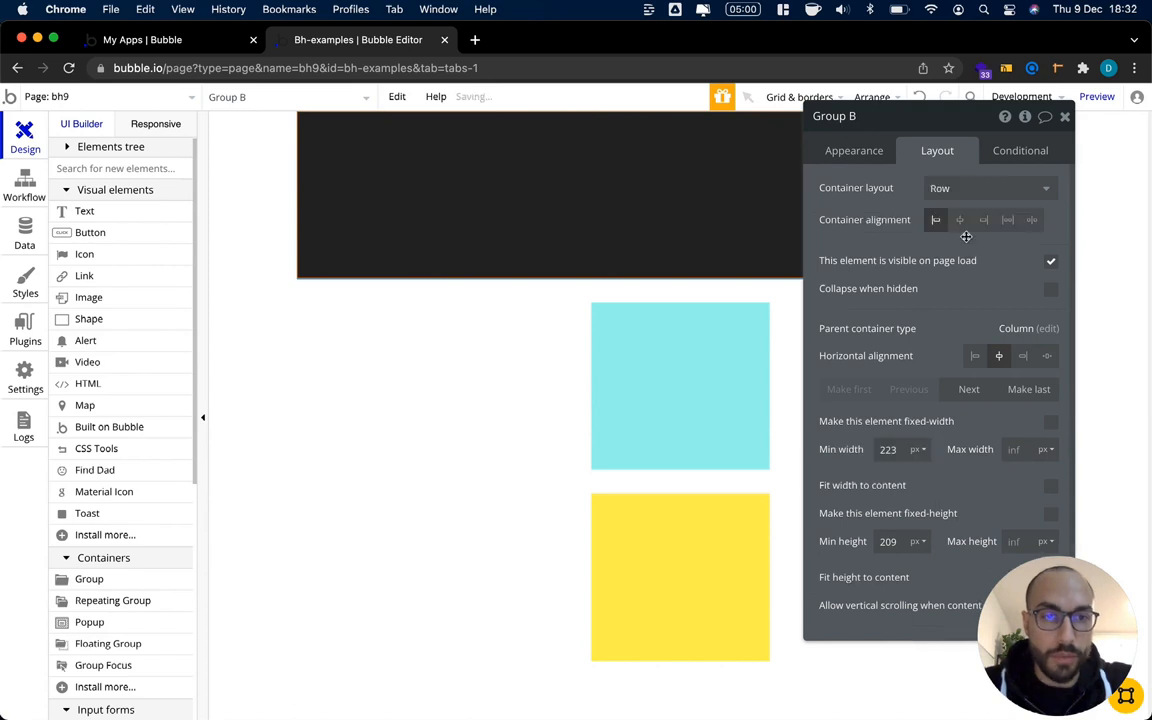
pyautogui.click(988, 188)
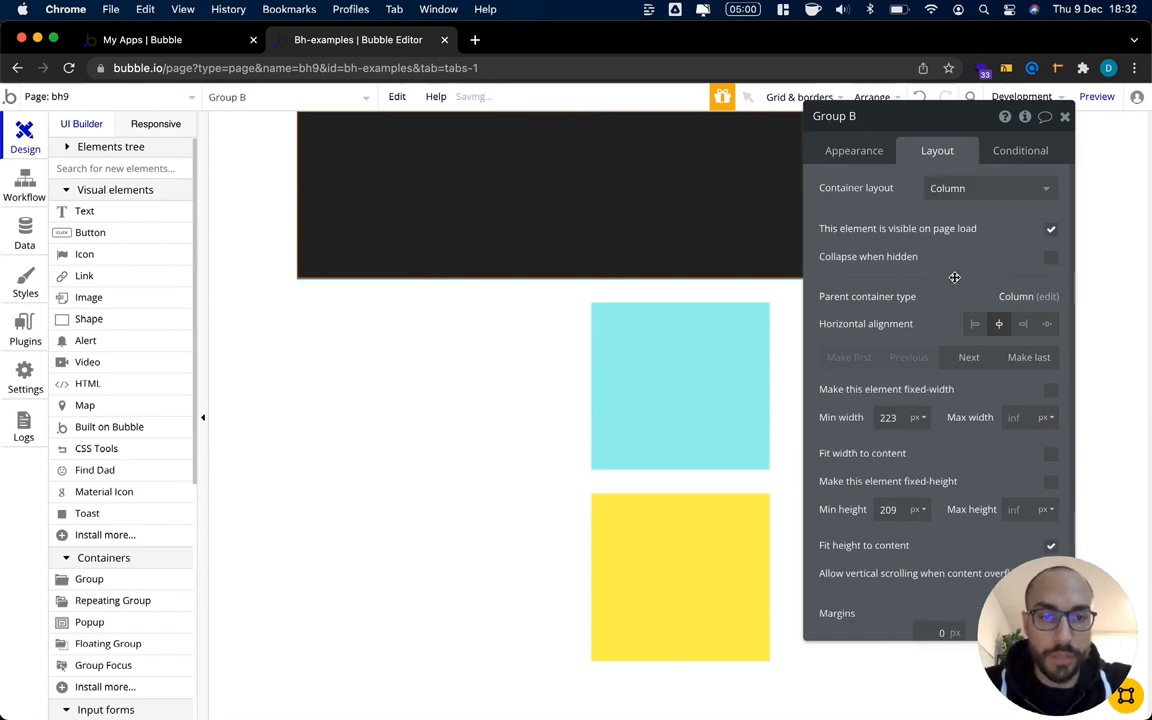
pyautogui.click(357, 39)
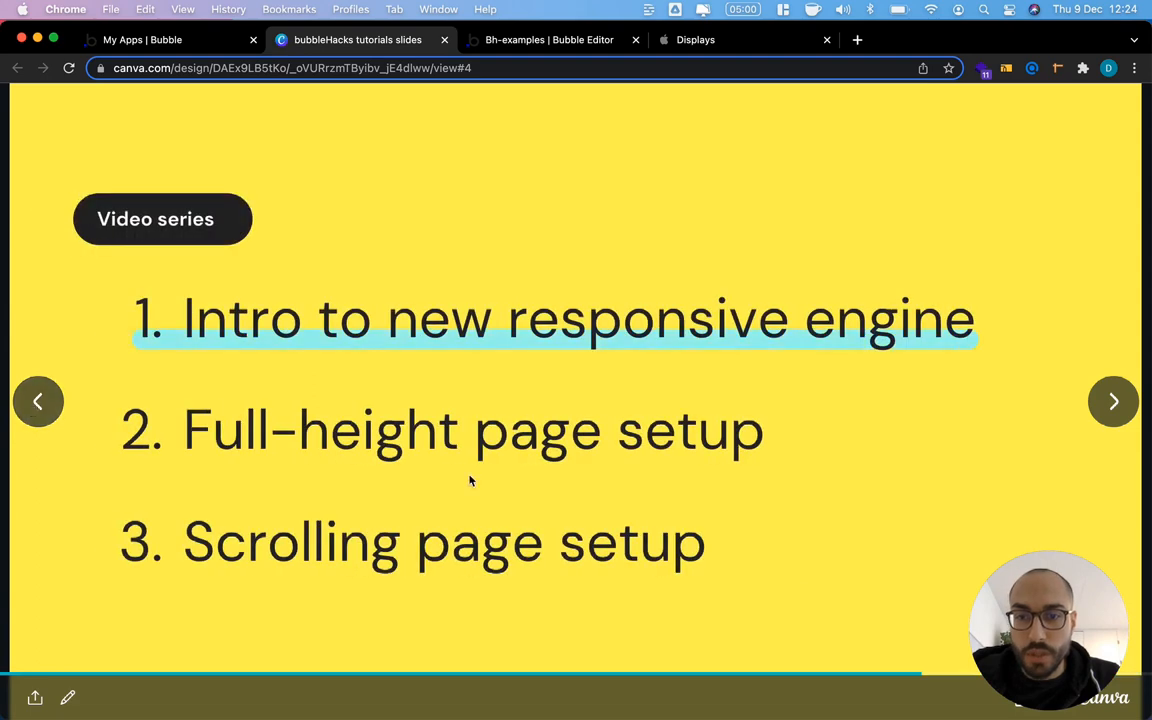
pyautogui.moveTo(685, 452)
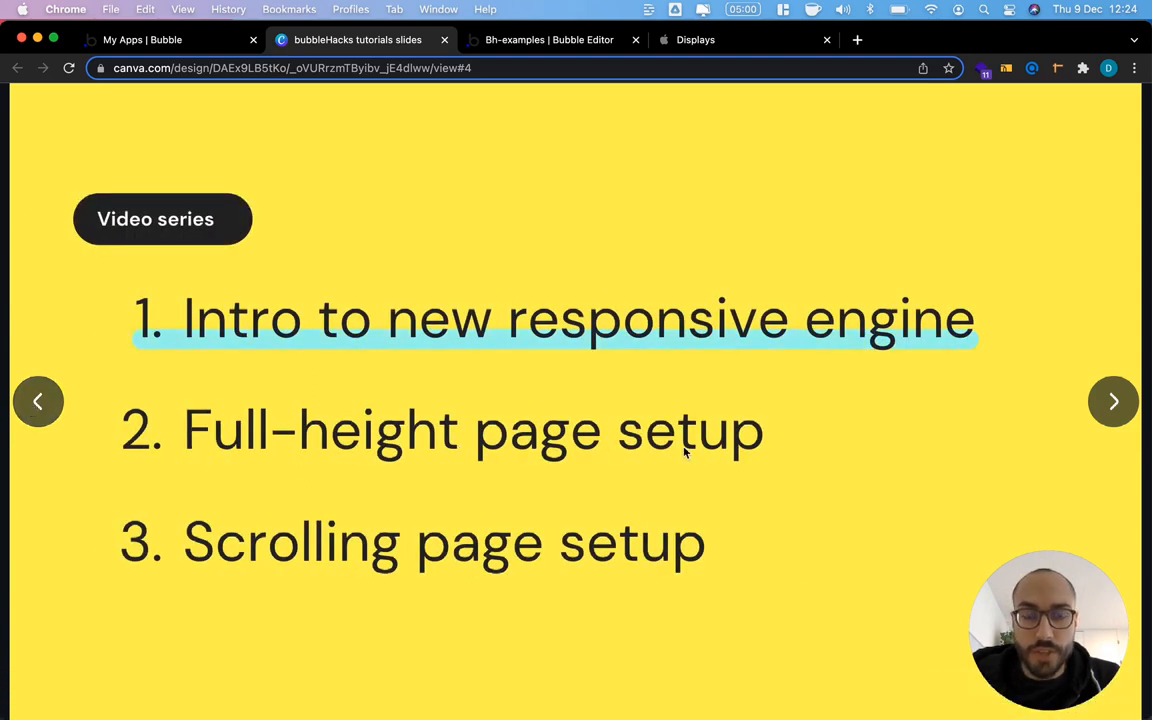